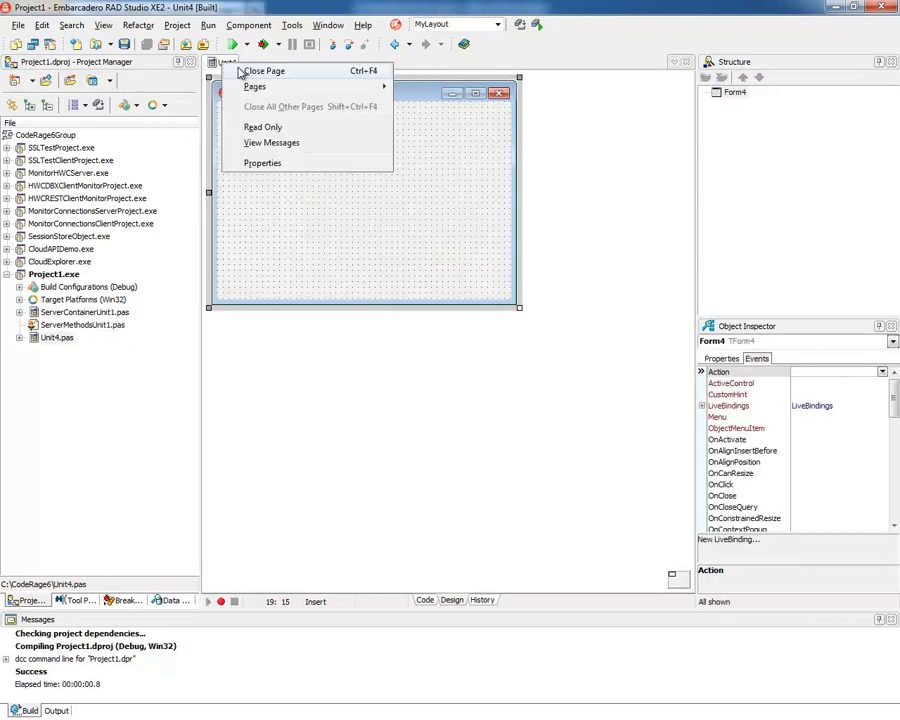
- Close Project1's form unit Unit4 via File > Close Page
click(266, 72)
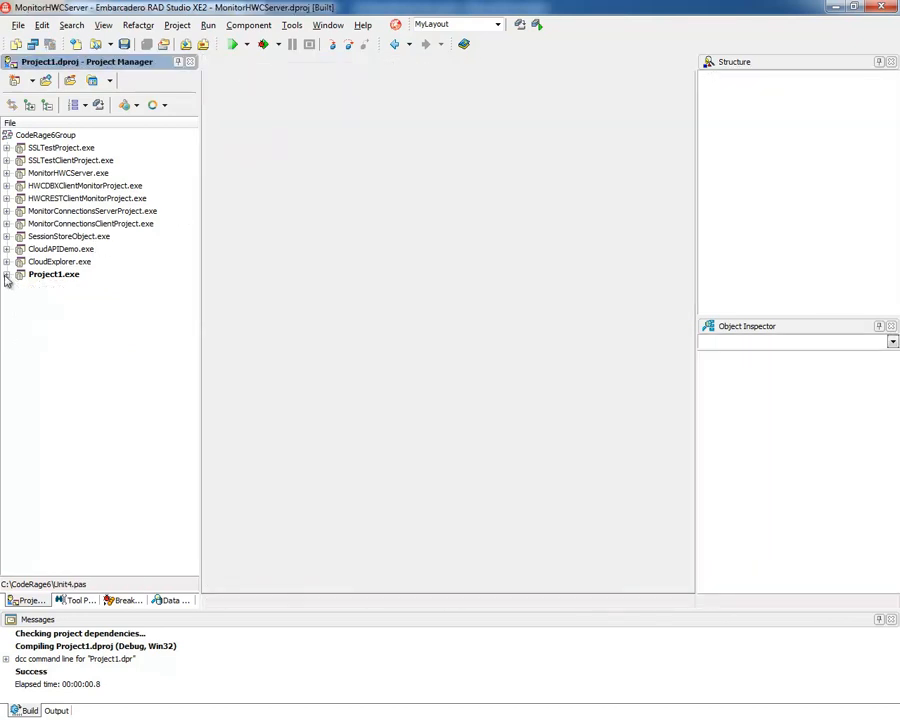
mouse_move(60, 262)
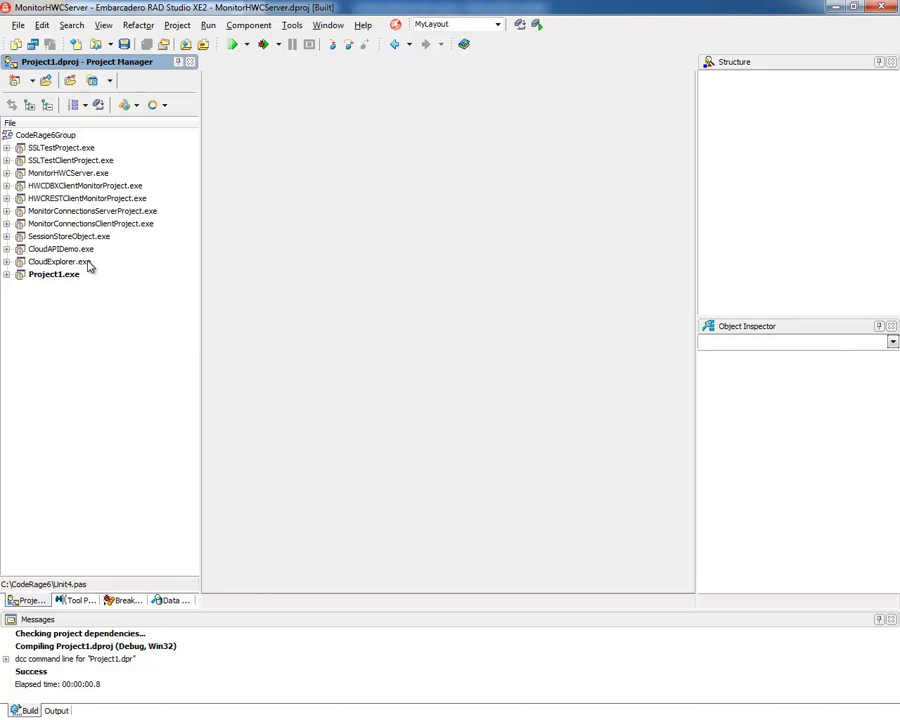
mouse_move(62, 258)
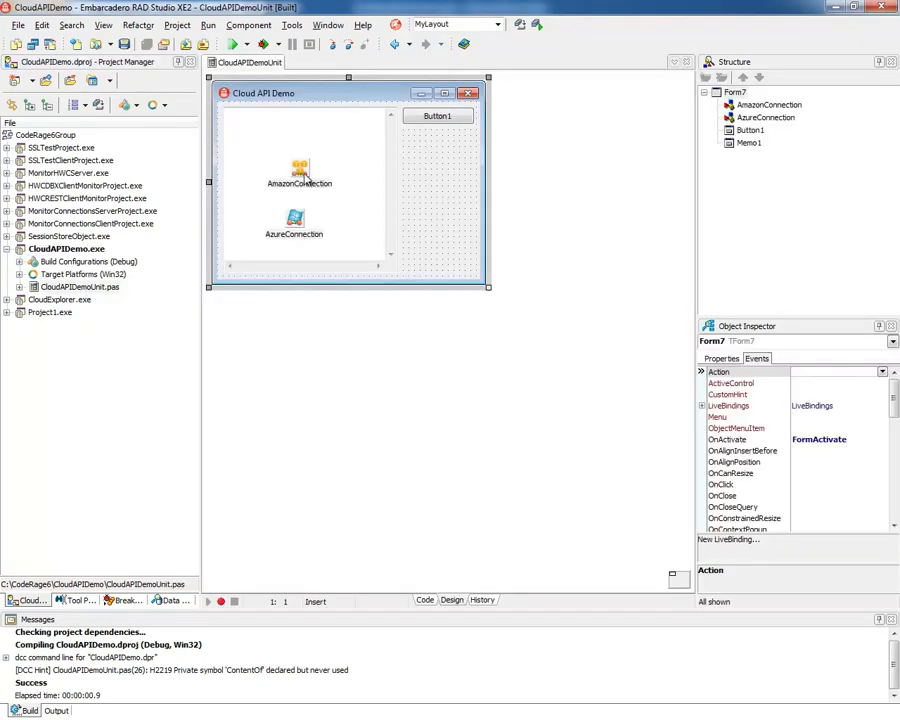
- Inspect the AzureConnection and AmazonConnection components, then show the form unit's source code
click(292, 218)
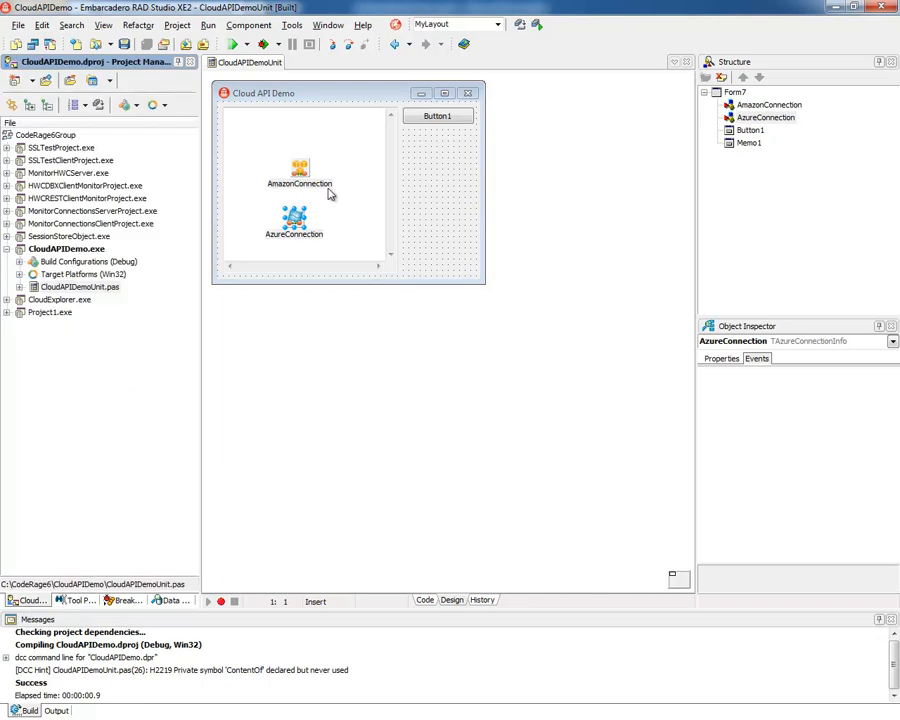
click(300, 168)
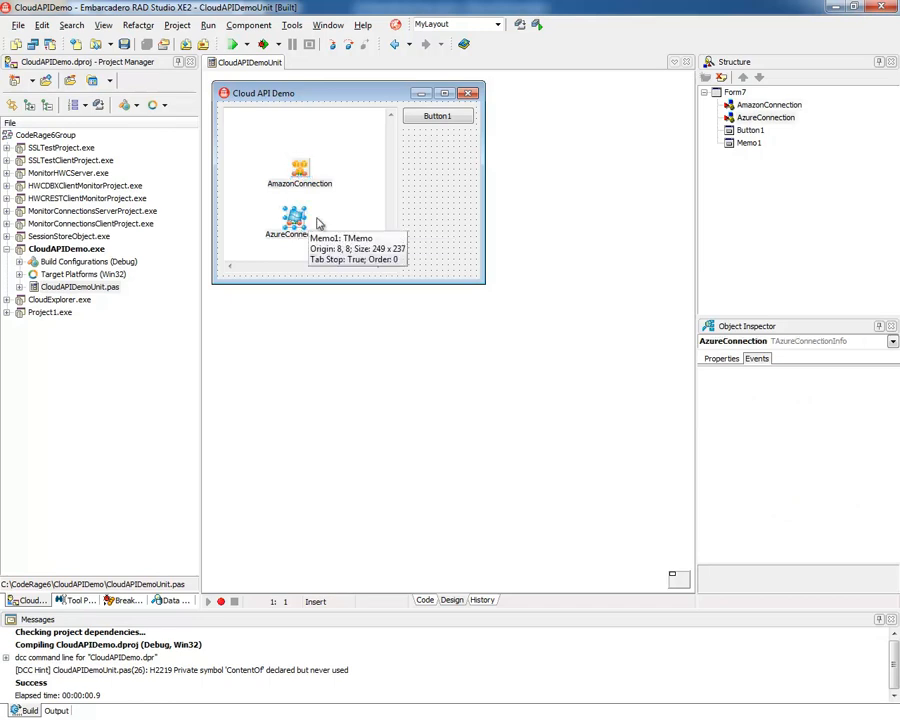
mouse_move(450, 172)
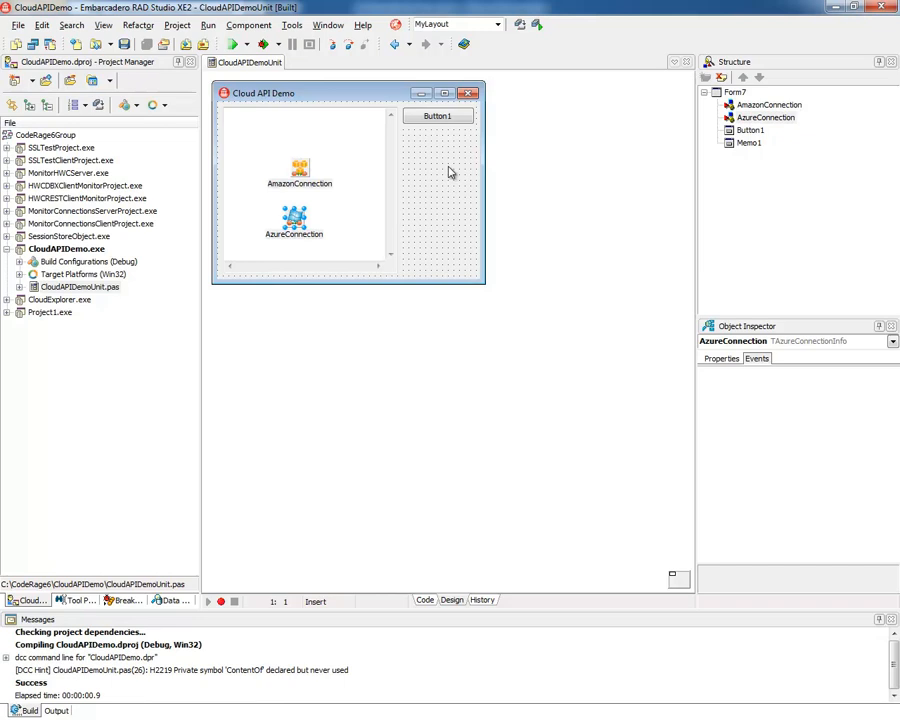
click(296, 170)
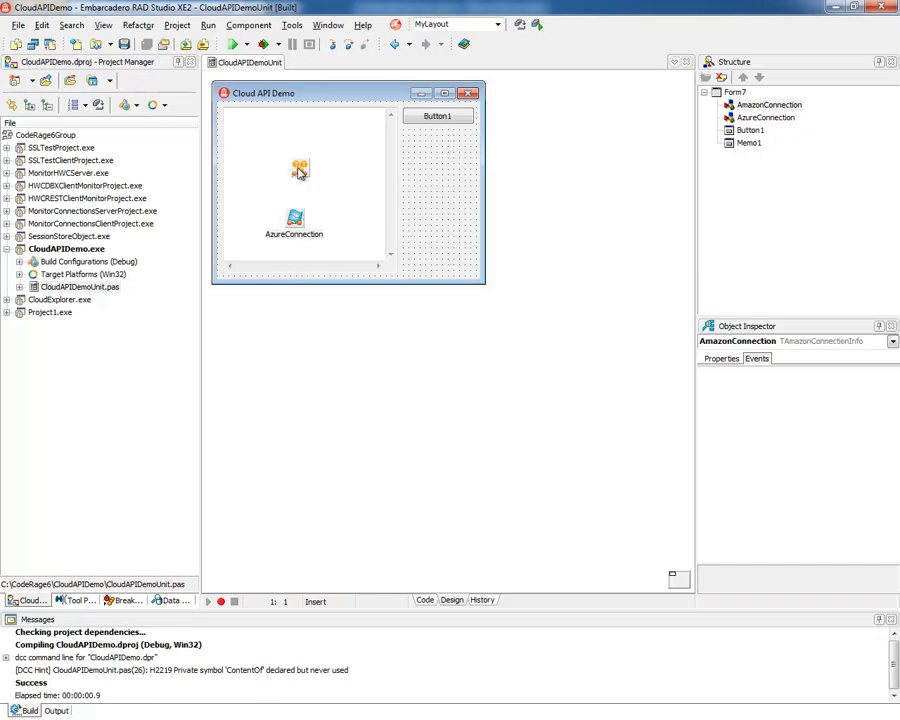
click(426, 600)
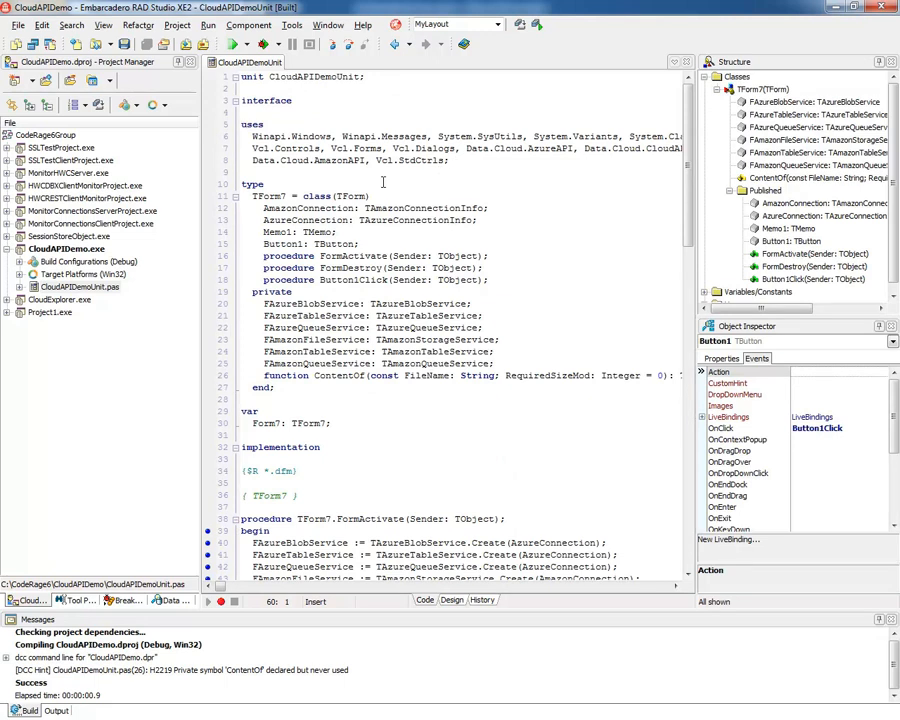
- Open Data.Cloud.AmazonAPI from the uses clause and scroll through its Amazon service declarations
click(344, 160)
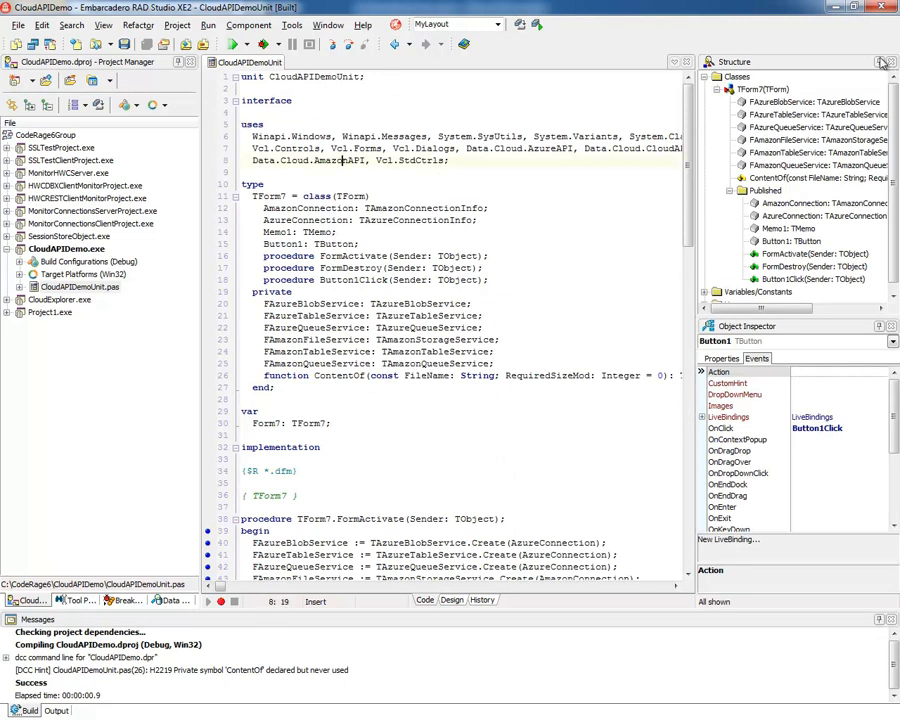
double_click(340, 160)
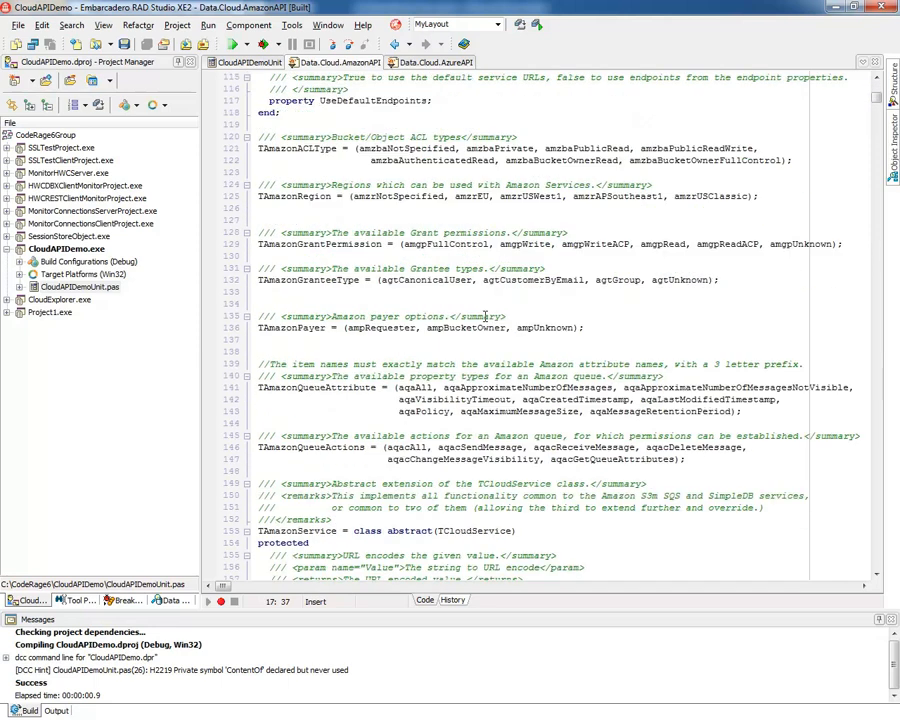
scroll(down, 3)
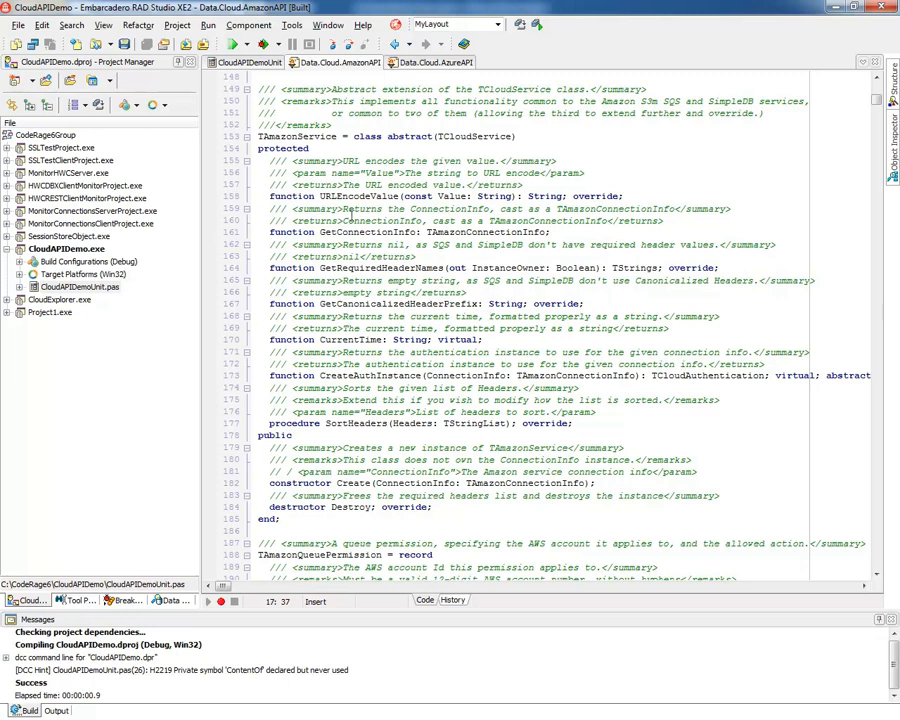
mouse_move(360, 196)
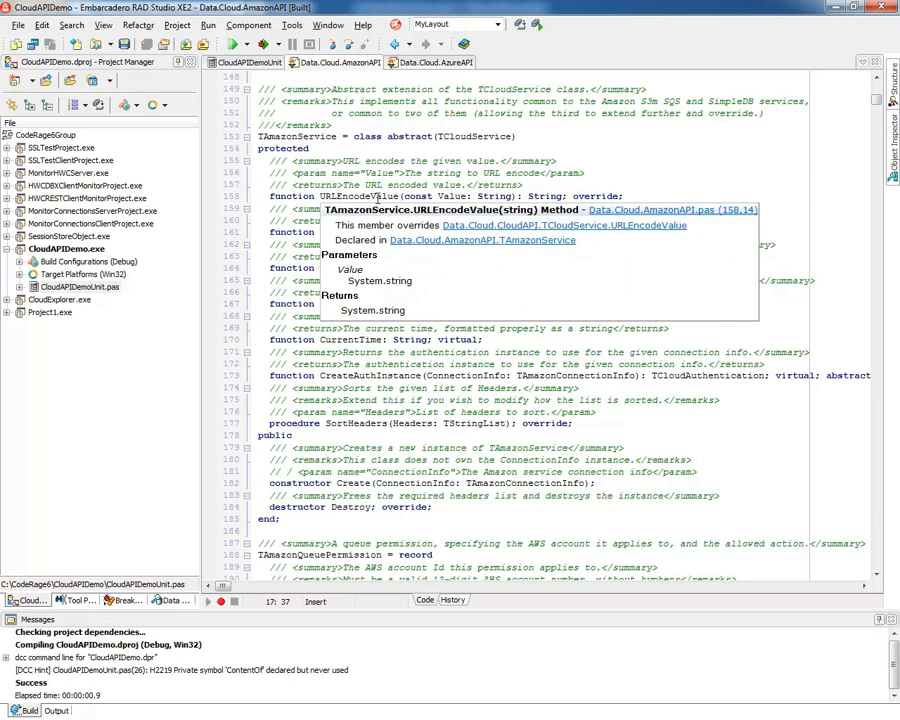
scroll(down, 3)
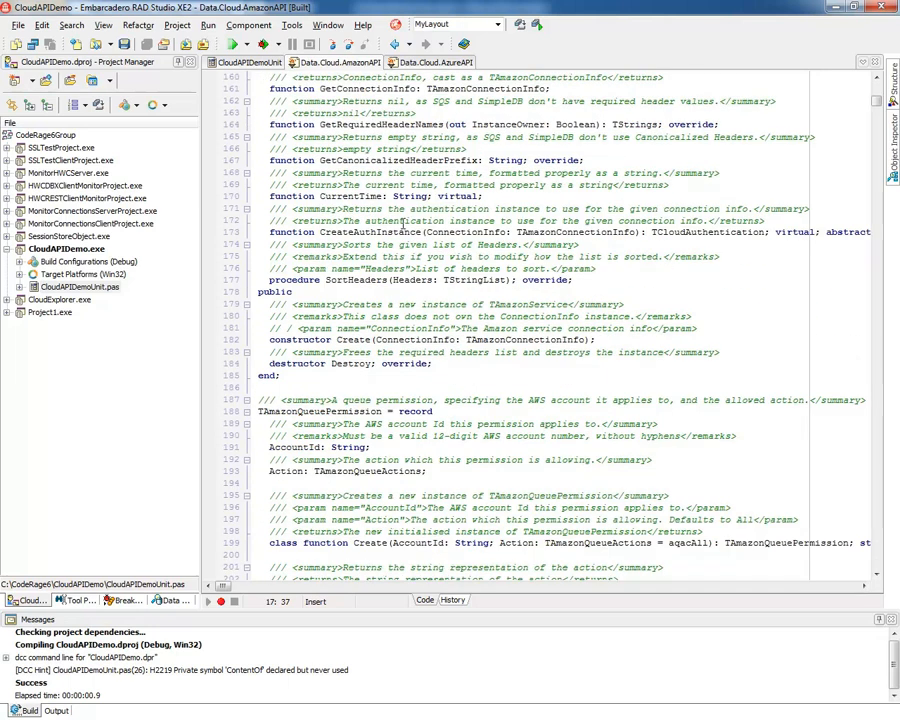
scroll(down, 3)
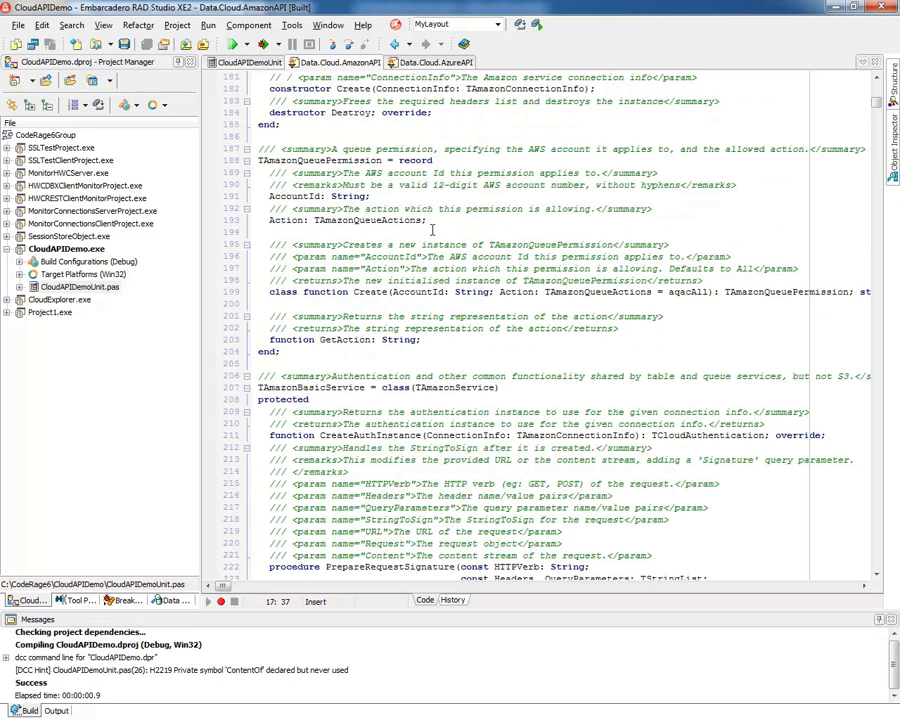
scroll(down, 3)
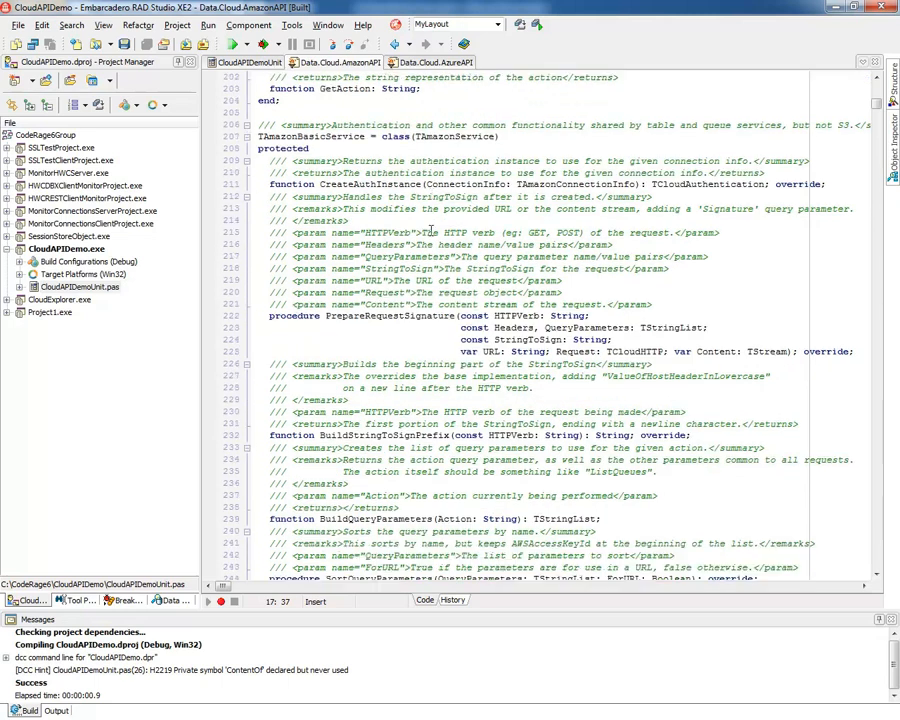
scroll(down, 3)
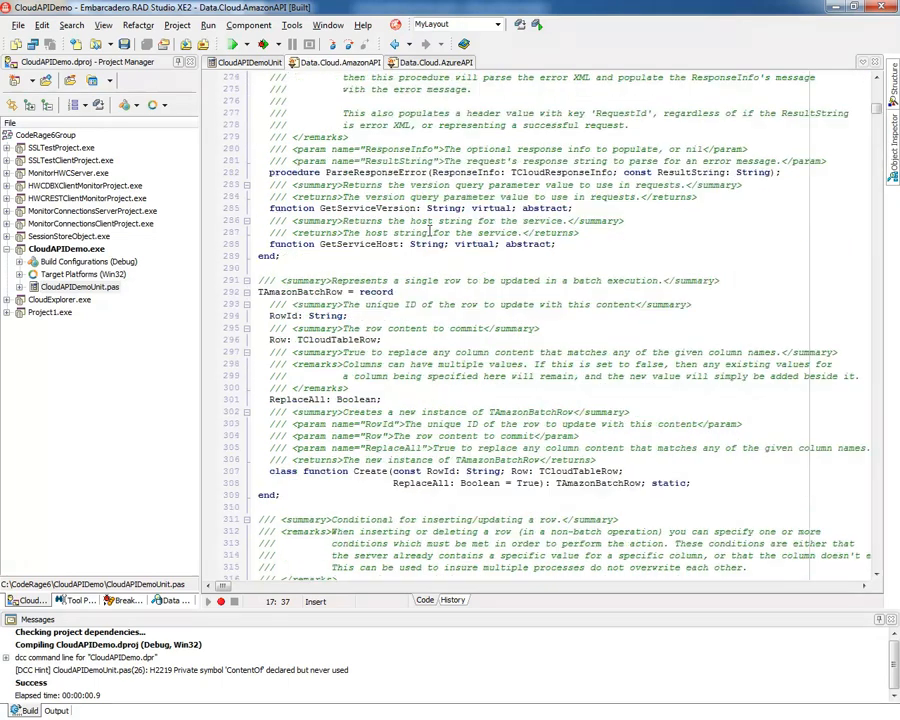
scroll(down, 3)
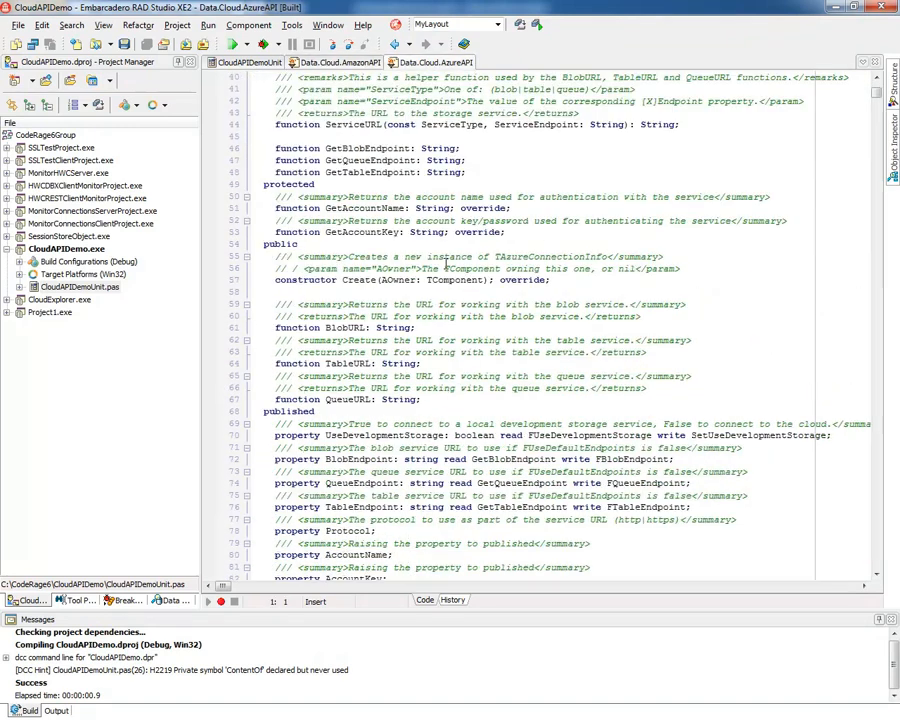
- Search the Azure unit for BlobService and locate TAzureBlobService's ListContainersXML function
key(ctrl+f)
text(BlobService)
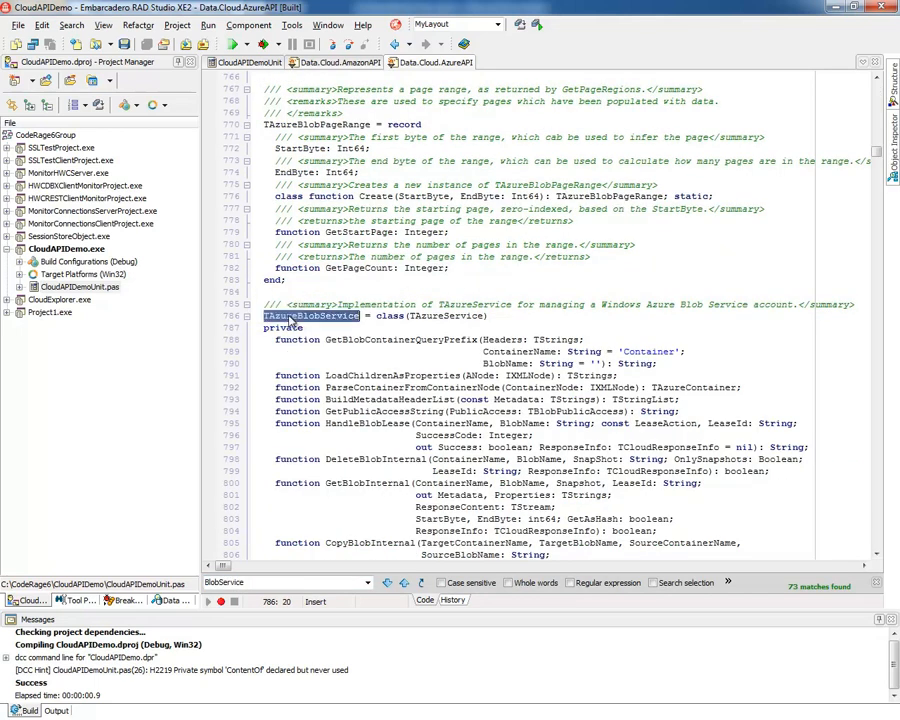
scroll(down, 3)
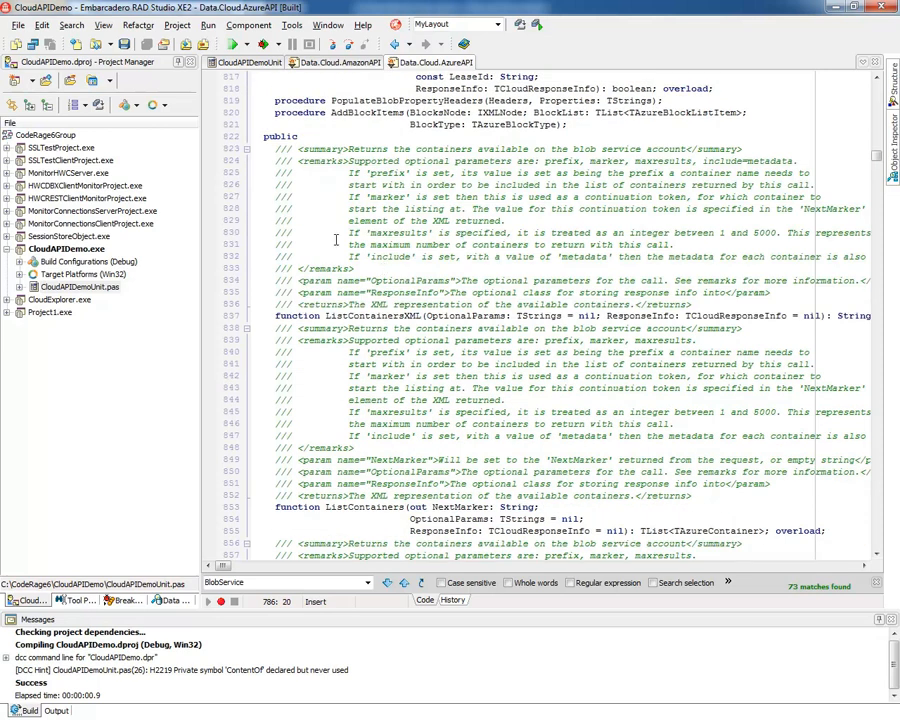
scroll(down, 3)
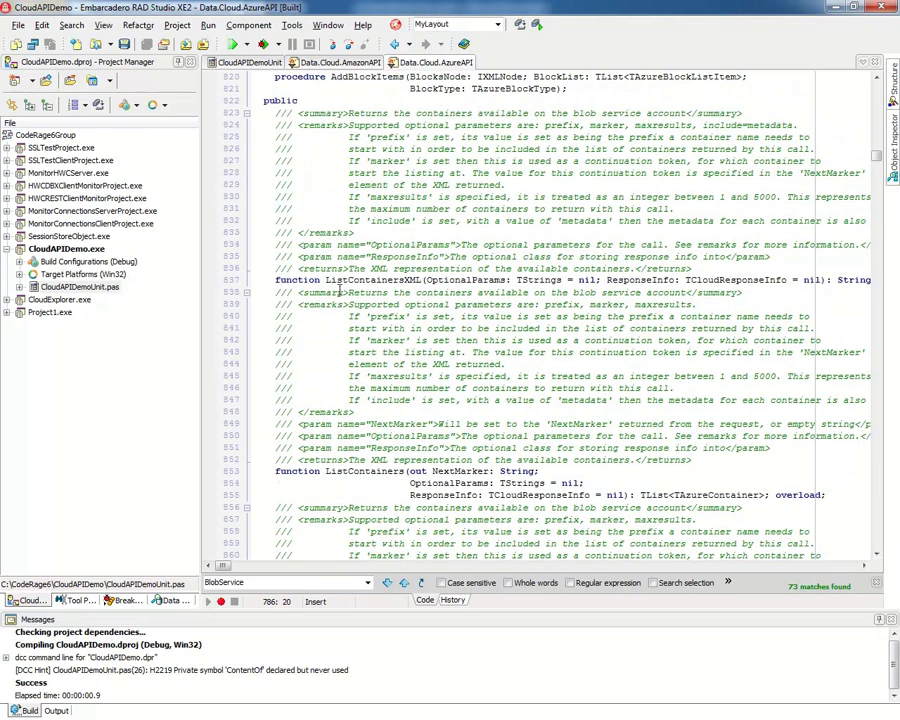
double_click(376, 280)
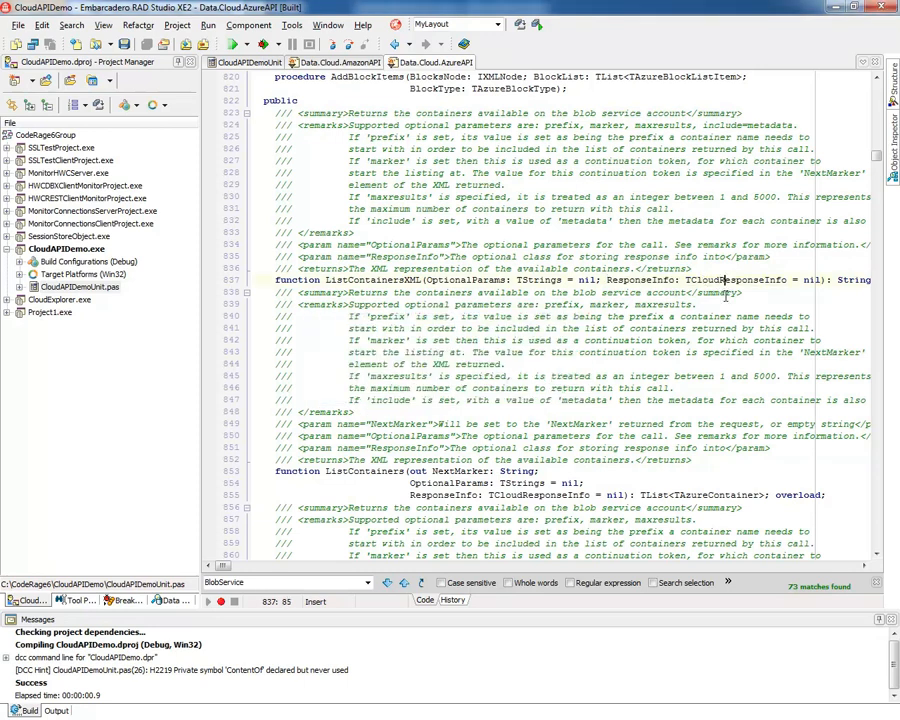
- Jump to the TCloudResponseInfo declaration in Data.Cloud.CloudAPI and pick out its Headers field
double_click(744, 280)
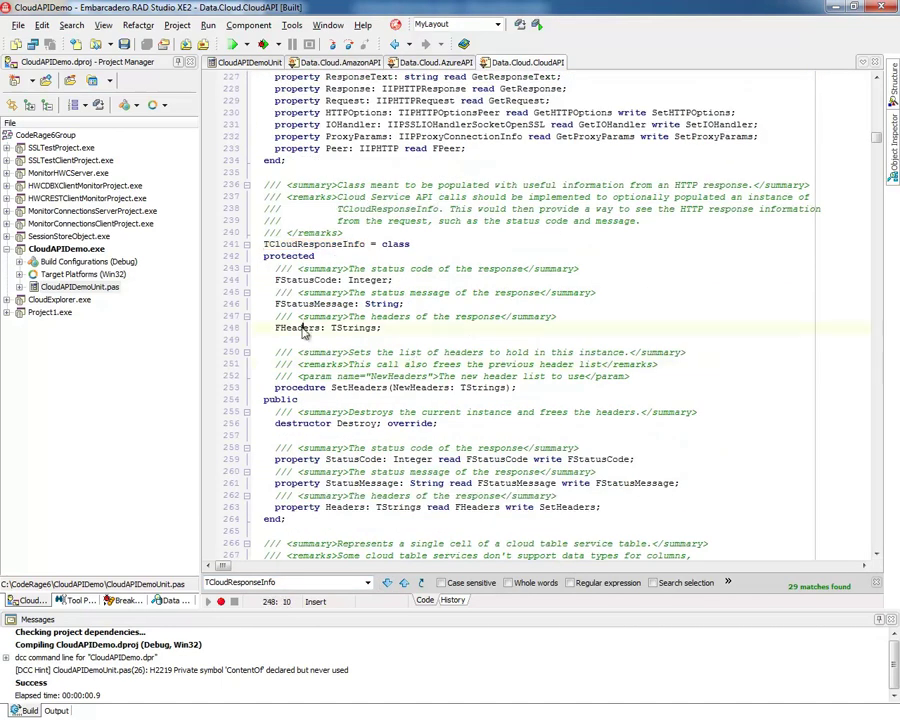
double_click(312, 304)
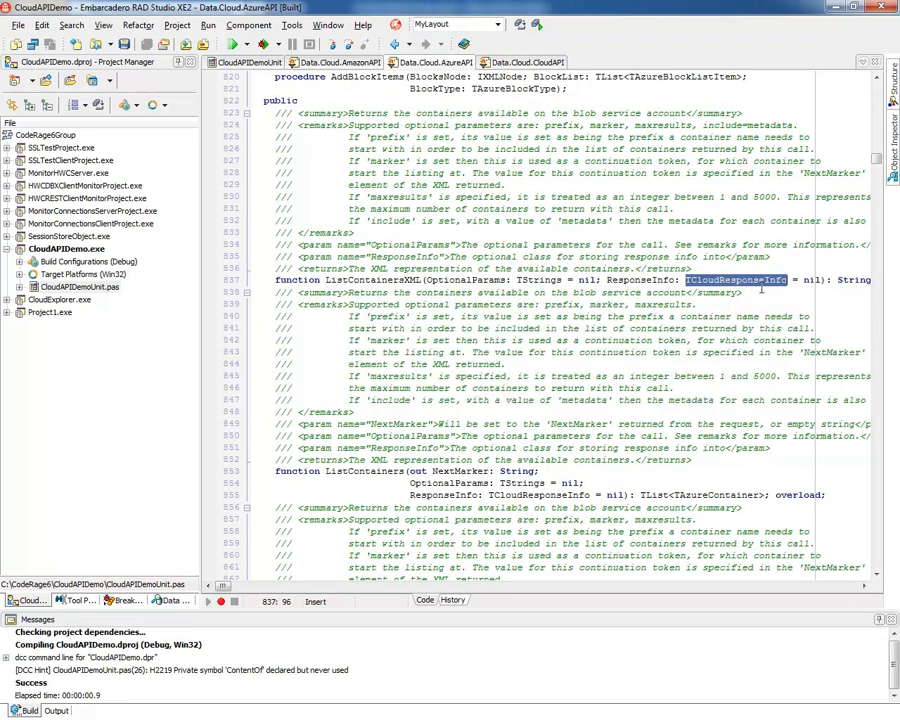
mouse_move(744, 288)
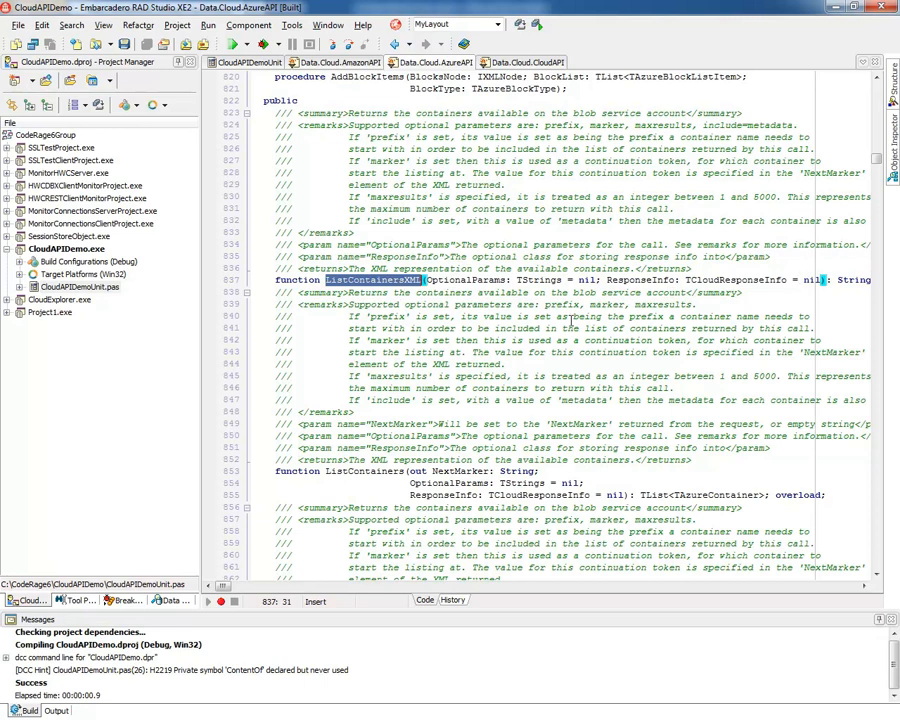
mouse_move(256, 272)
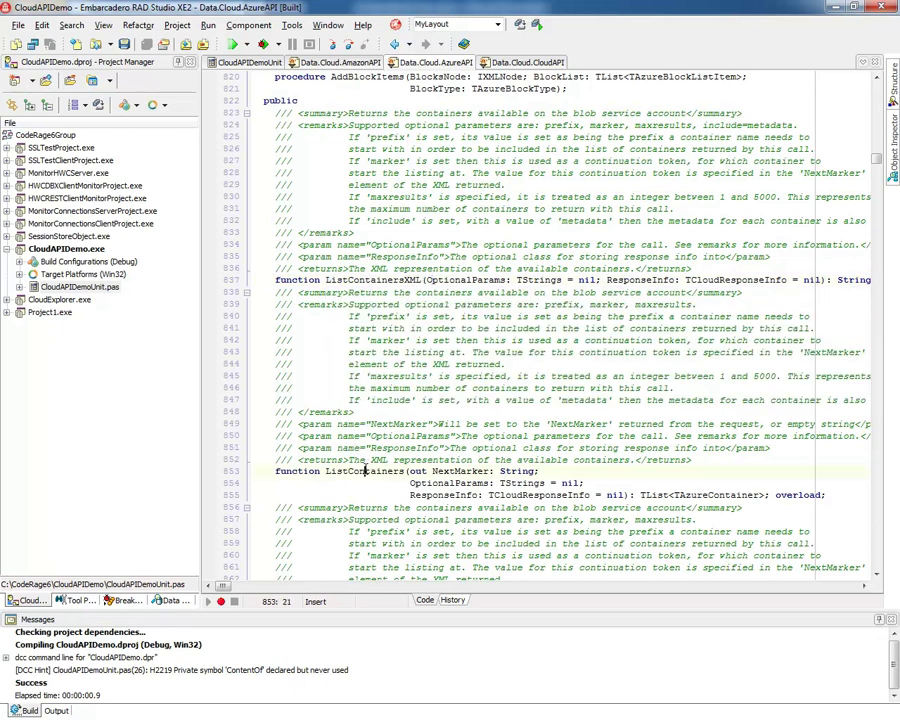
double_click(352, 472)
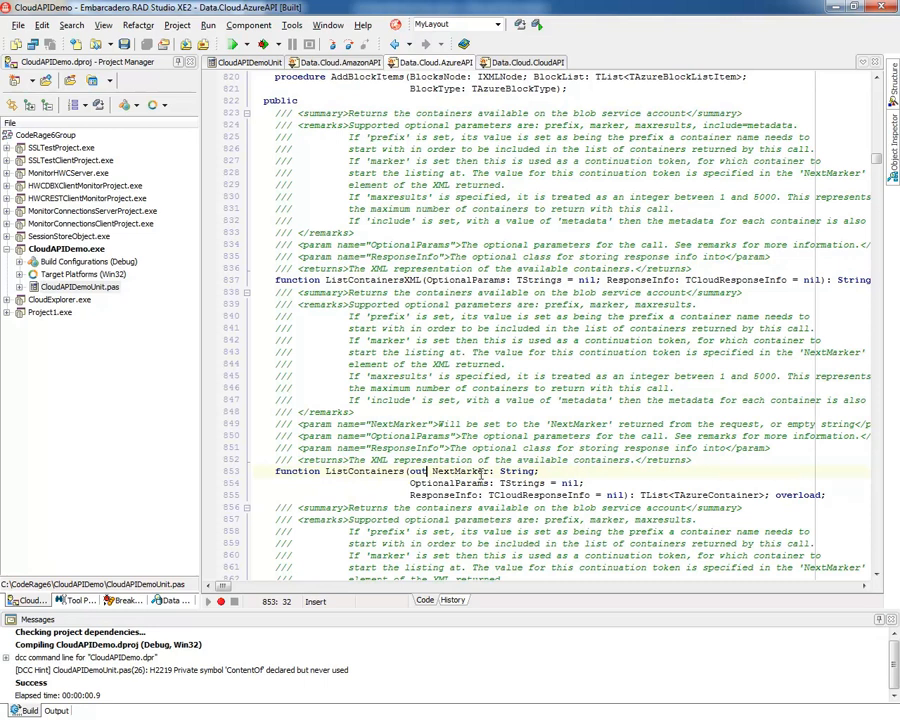
click(532, 472)
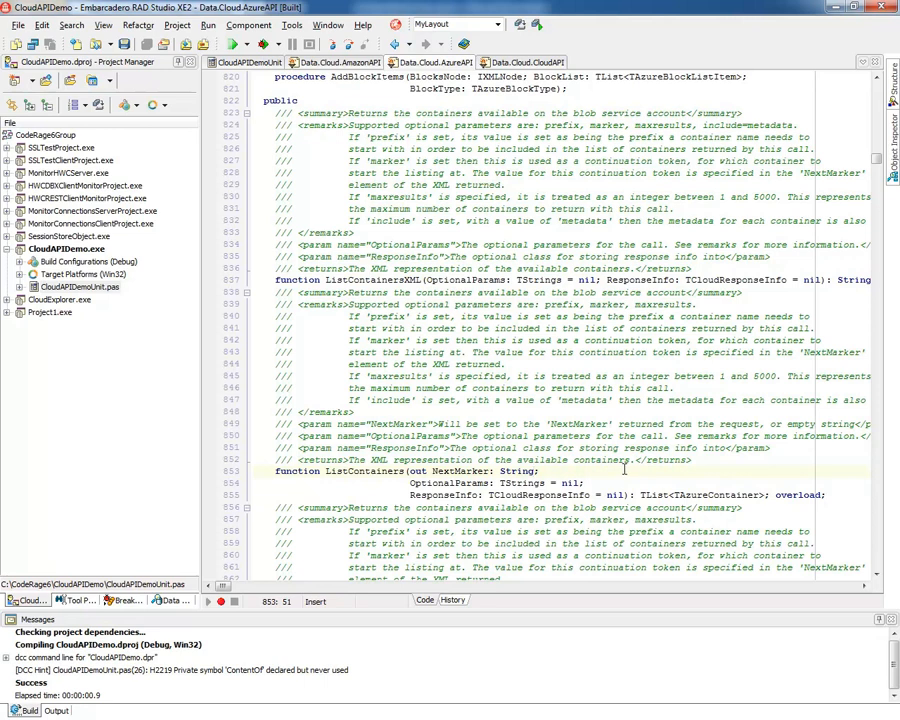
scroll(down, 3)
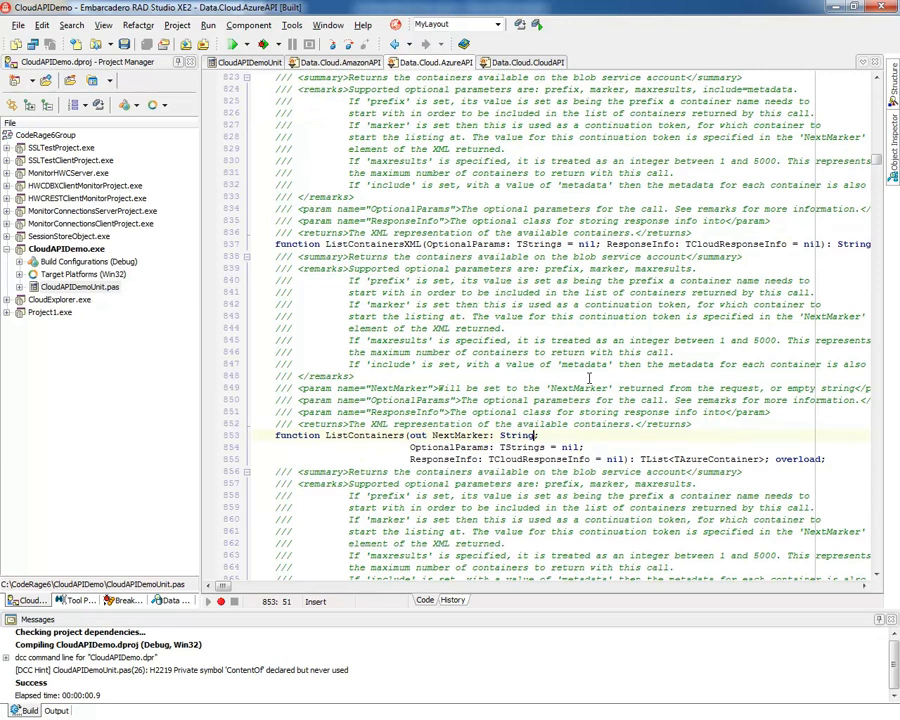
scroll(down, 3)
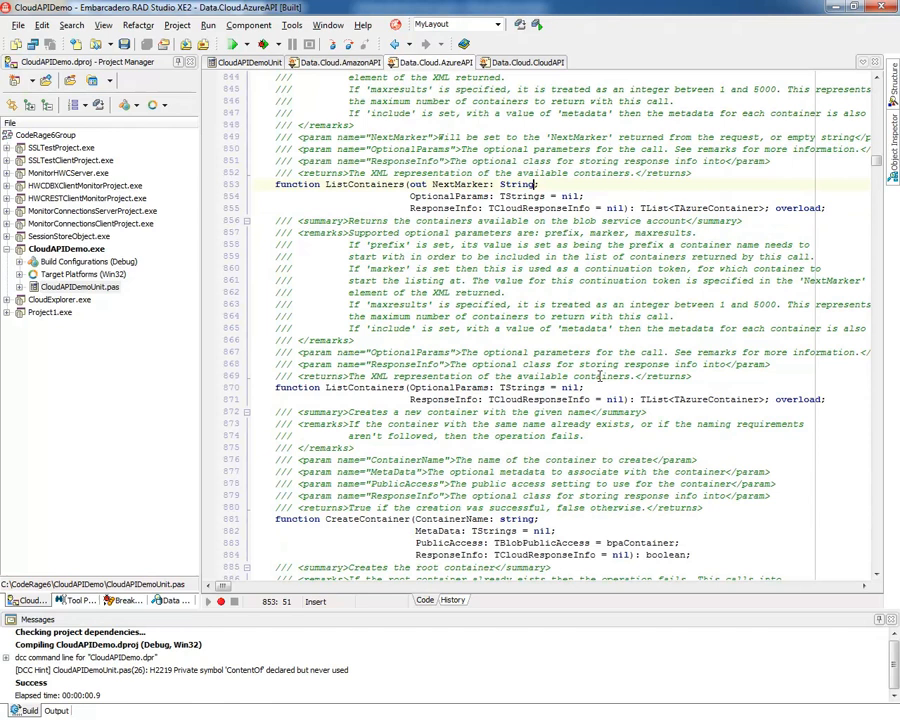
scroll(down, 3)
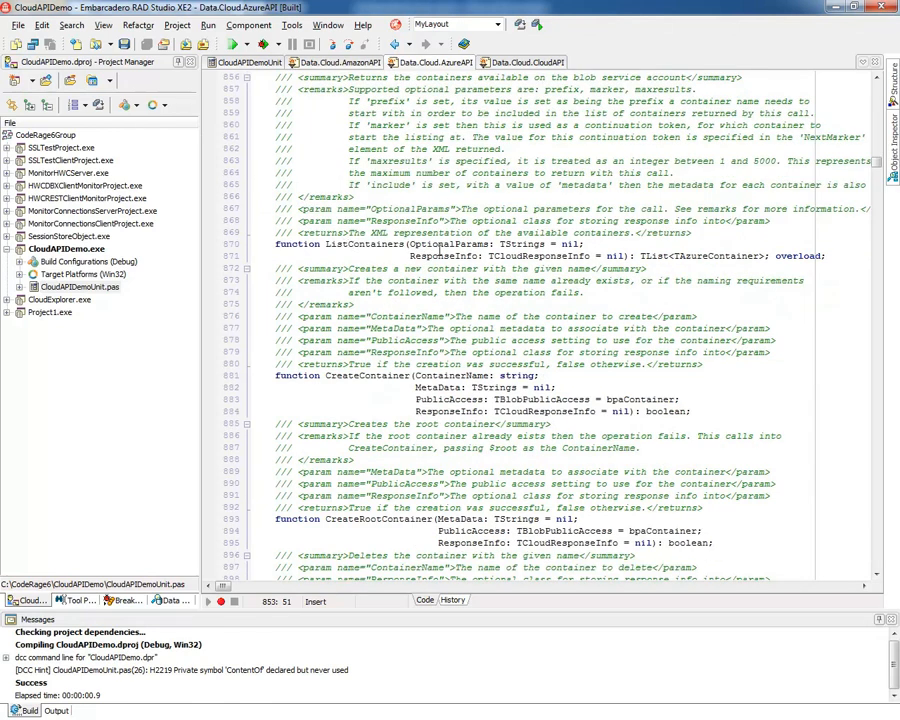
scroll(down, 3)
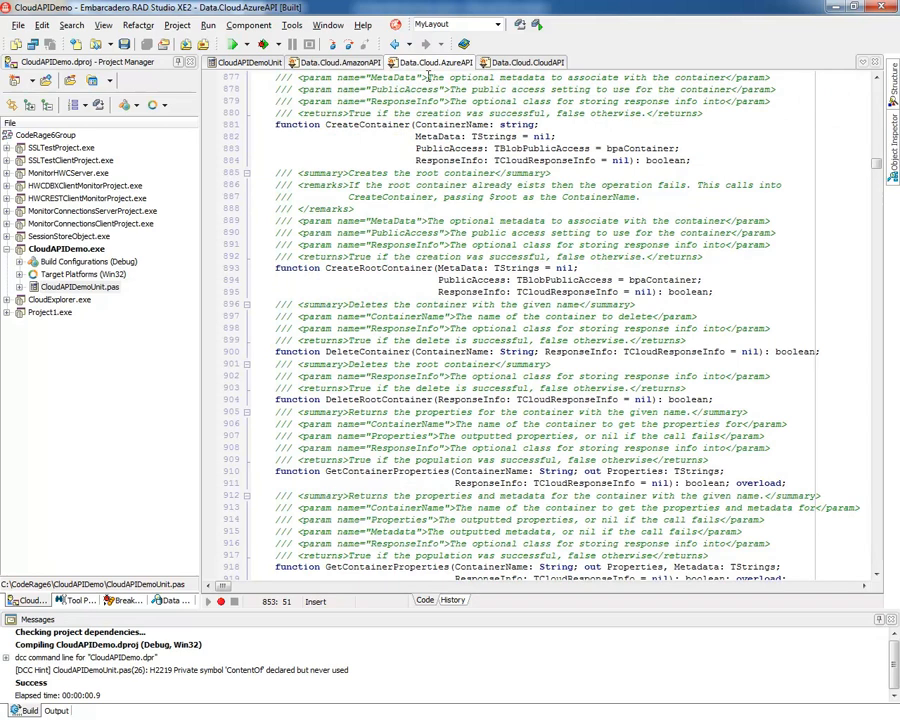
- Search the Amazon API unit for TAmazonStorageService and locate its ListBuckets and CreateBucket functions
click(340, 62)
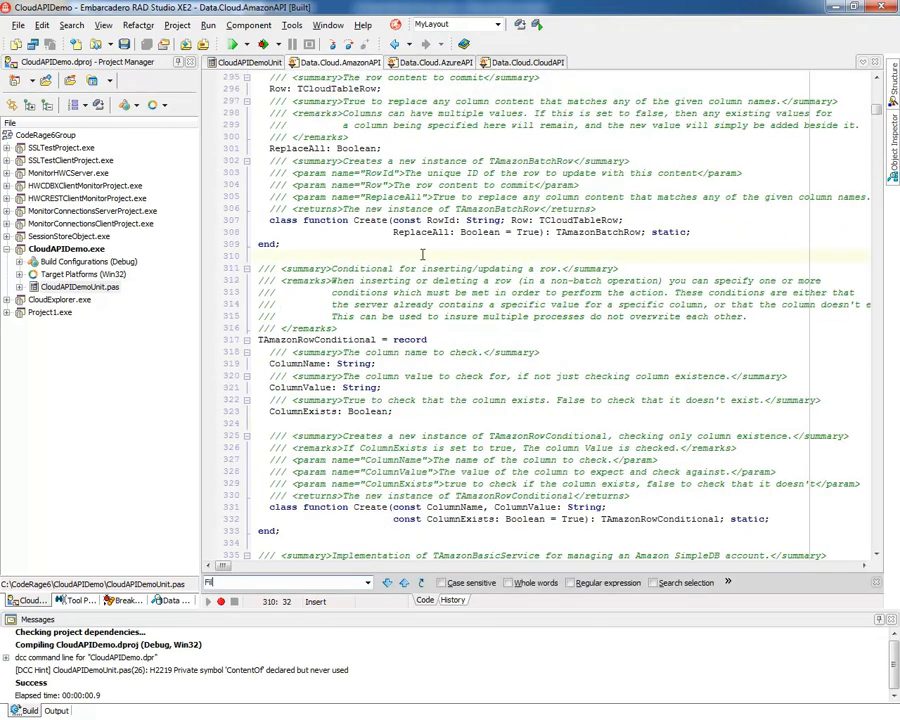
text(Stour)
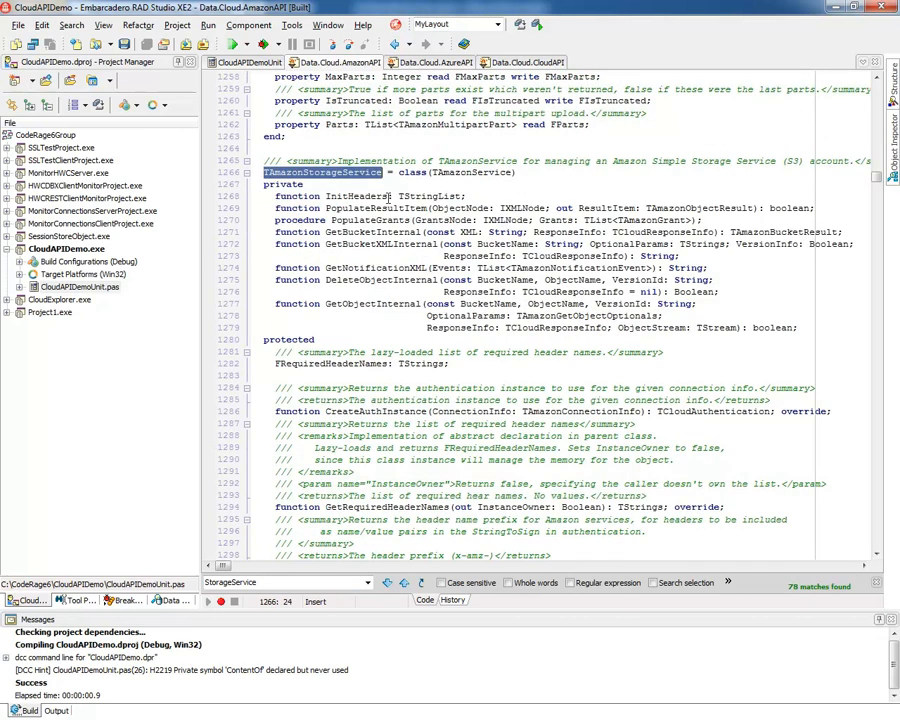
scroll(down, 3)
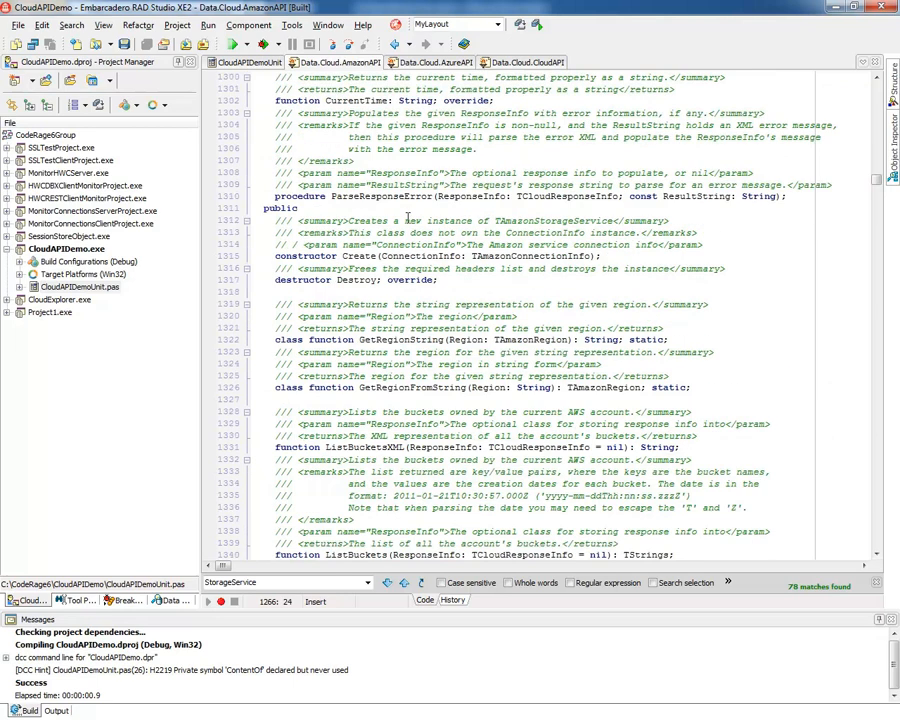
scroll(down, 3)
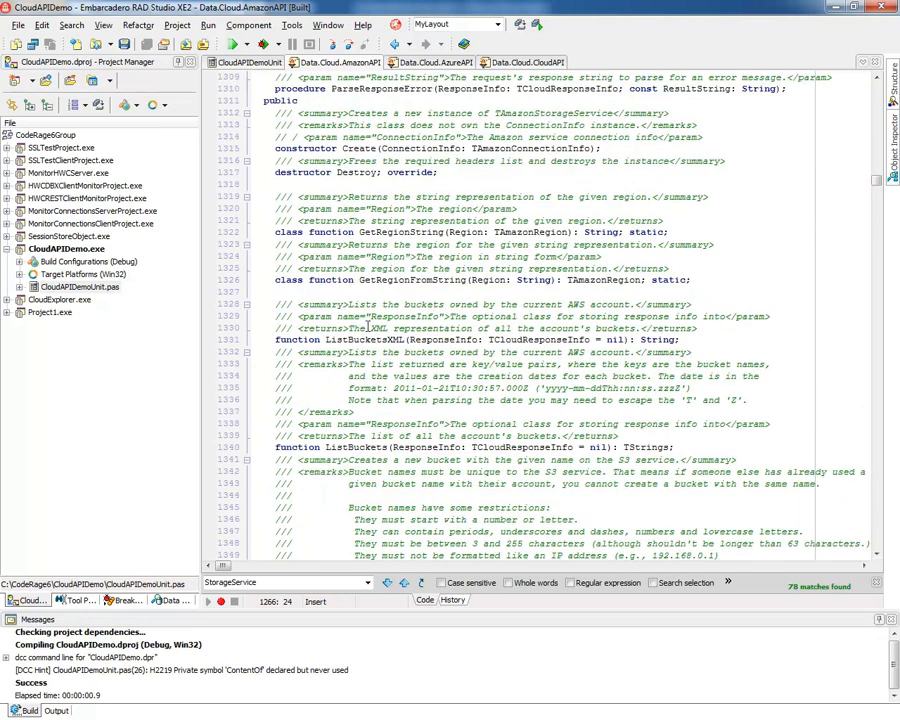
double_click(364, 340)
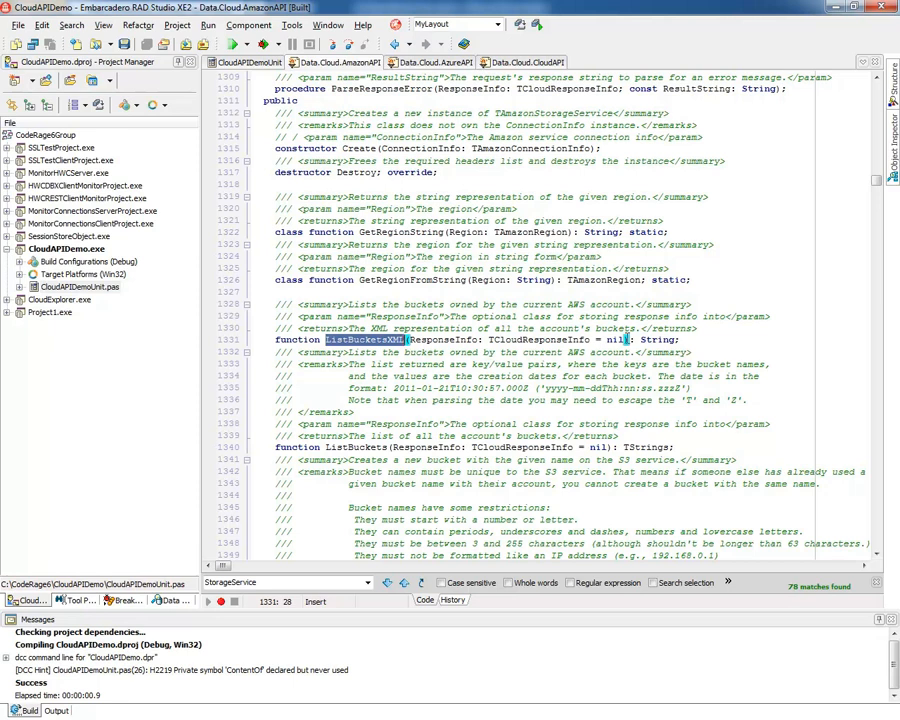
scroll(down, 3)
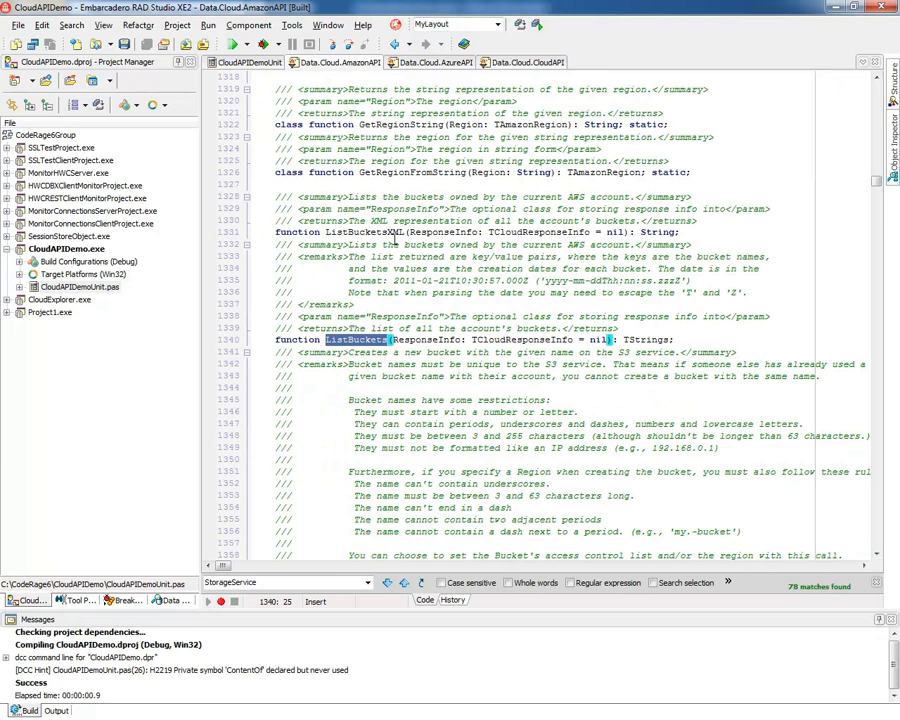
mouse_move(444, 256)
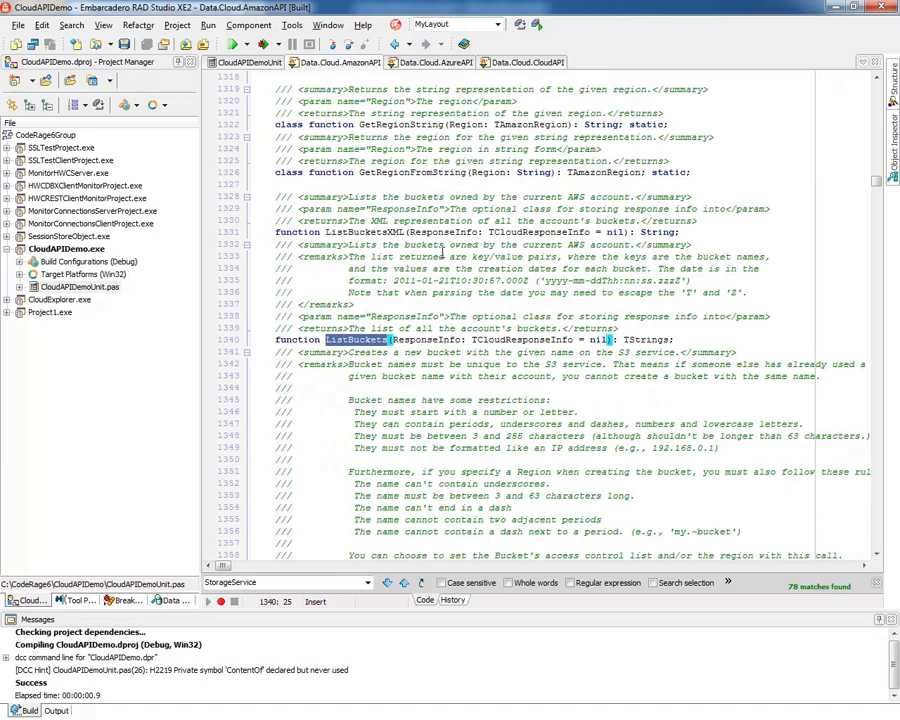
scroll(down, 3)
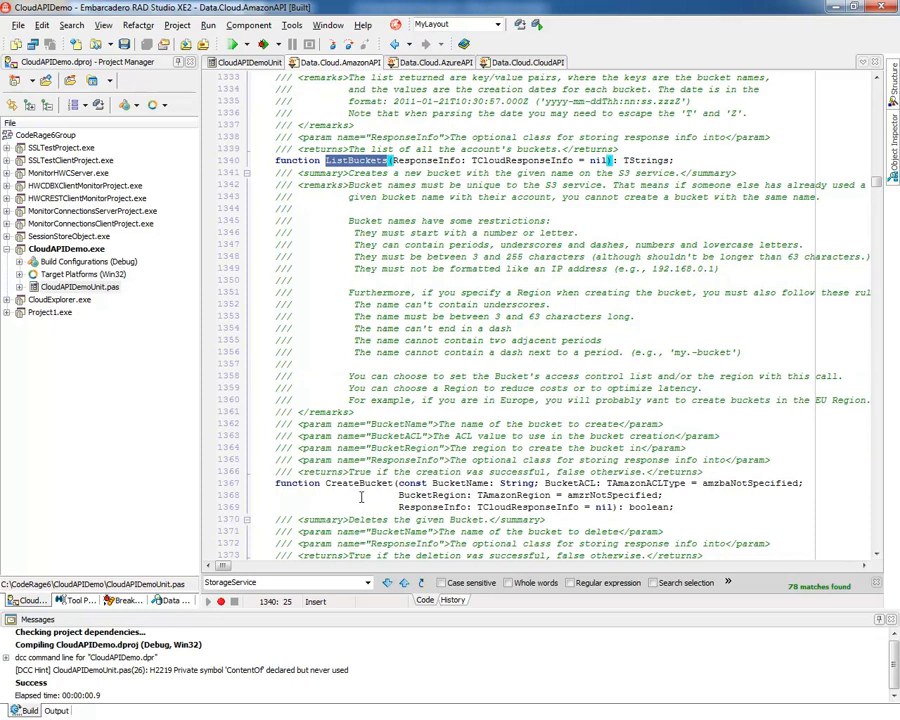
mouse_move(360, 496)
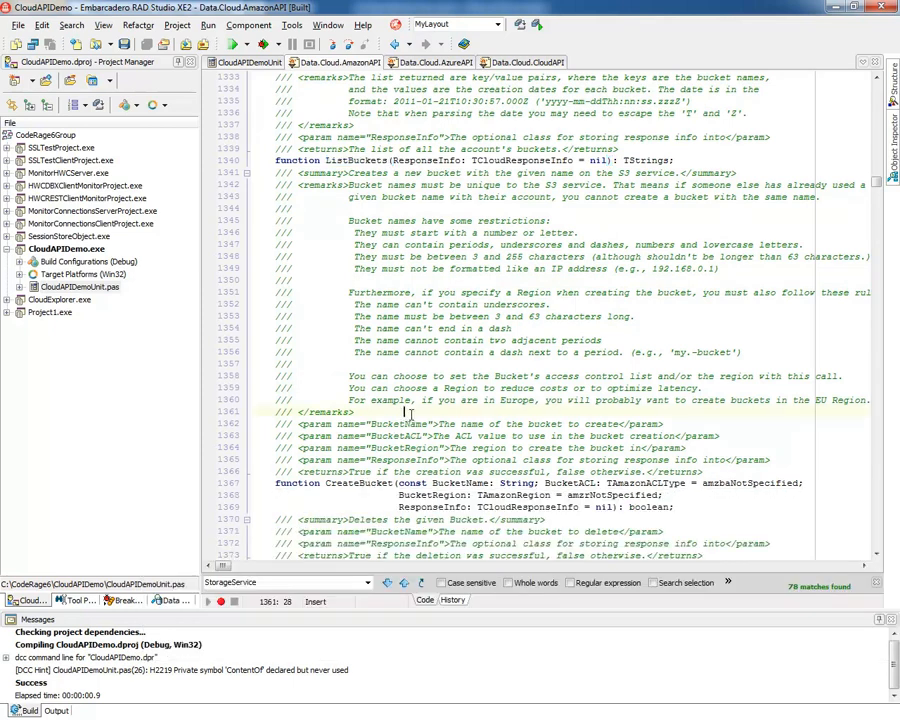
mouse_move(432, 412)
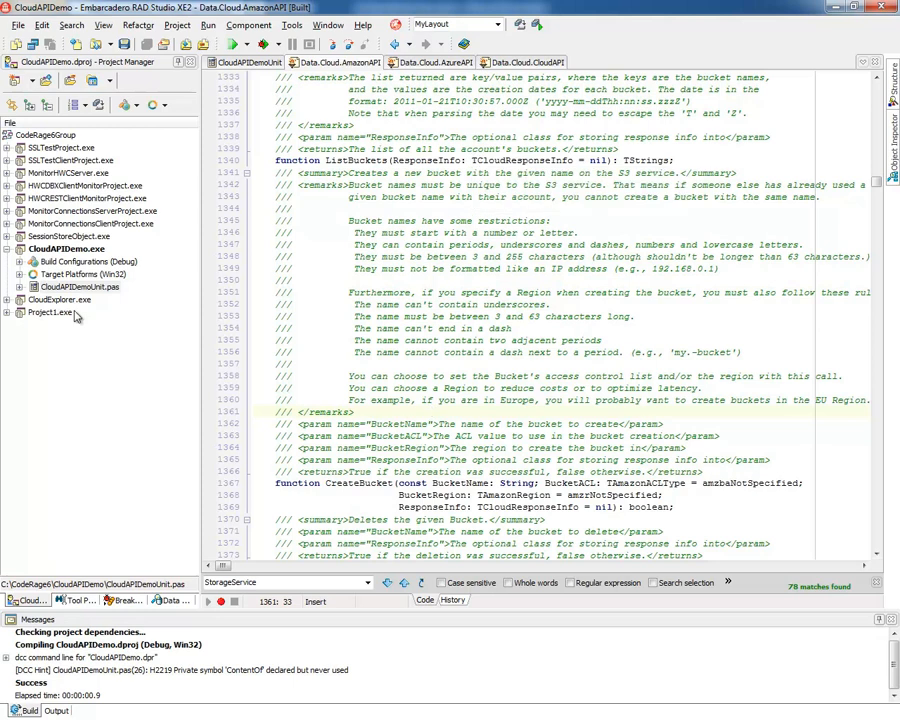
mouse_move(84, 312)
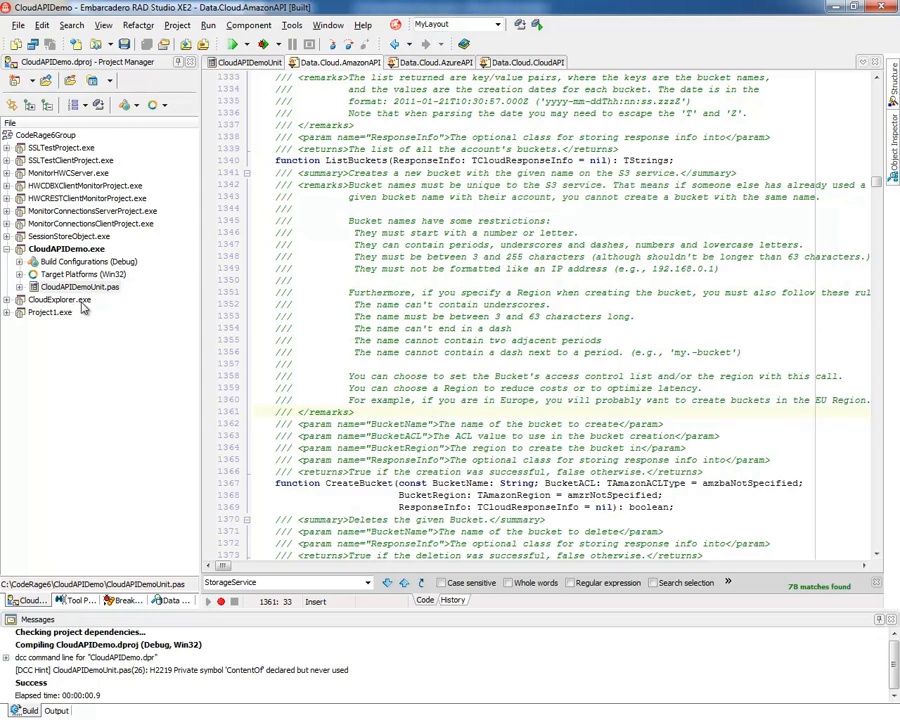
mouse_move(62, 310)
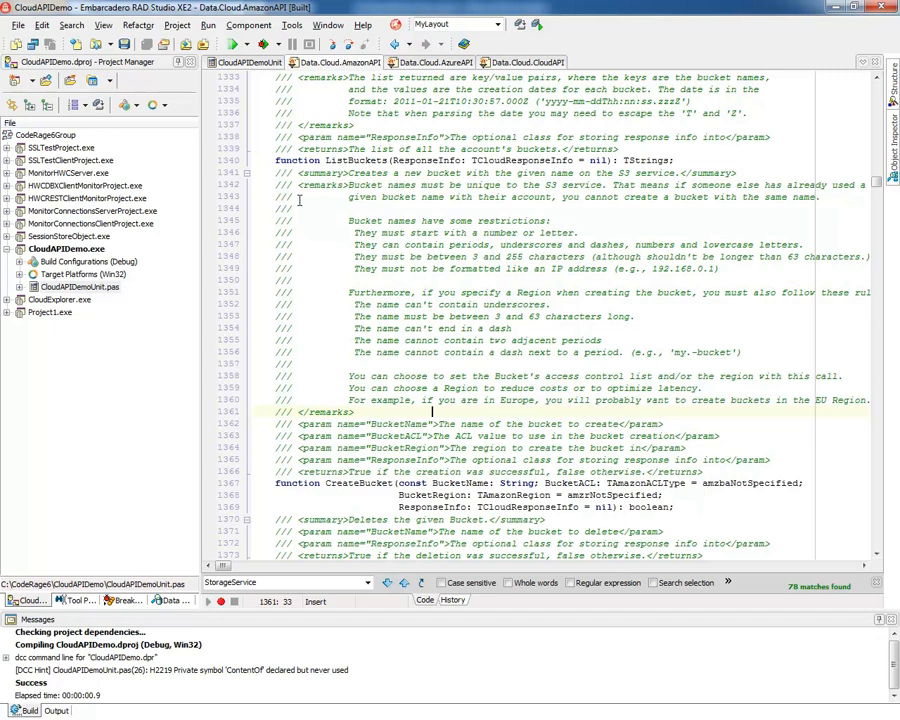
mouse_move(66, 312)
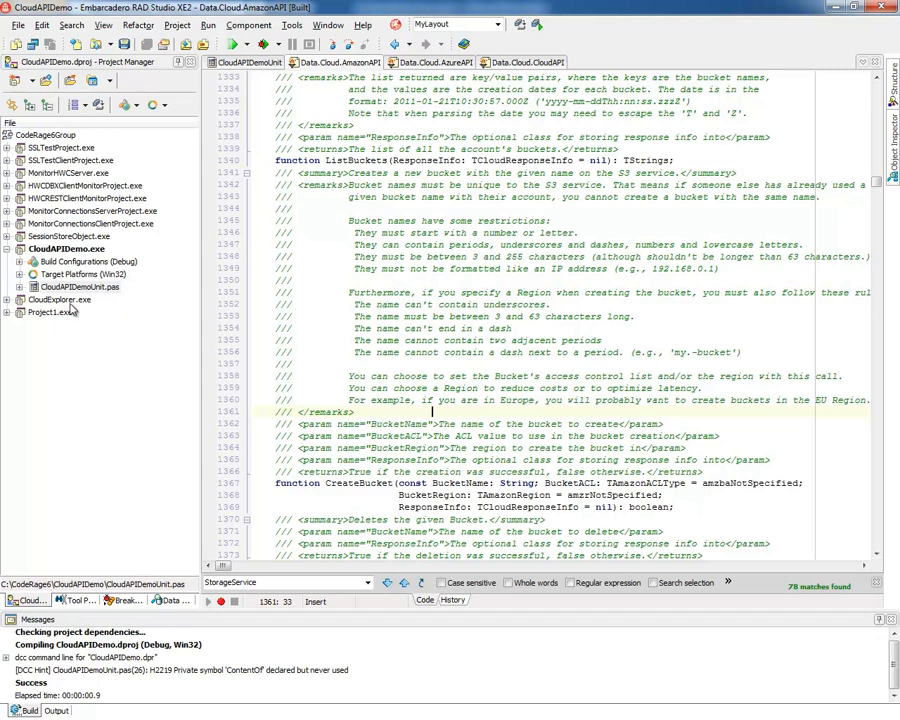
- Run Cloud Explorer and review its Accounts, Transfers and Log pages before returning to Files
click(58, 298)
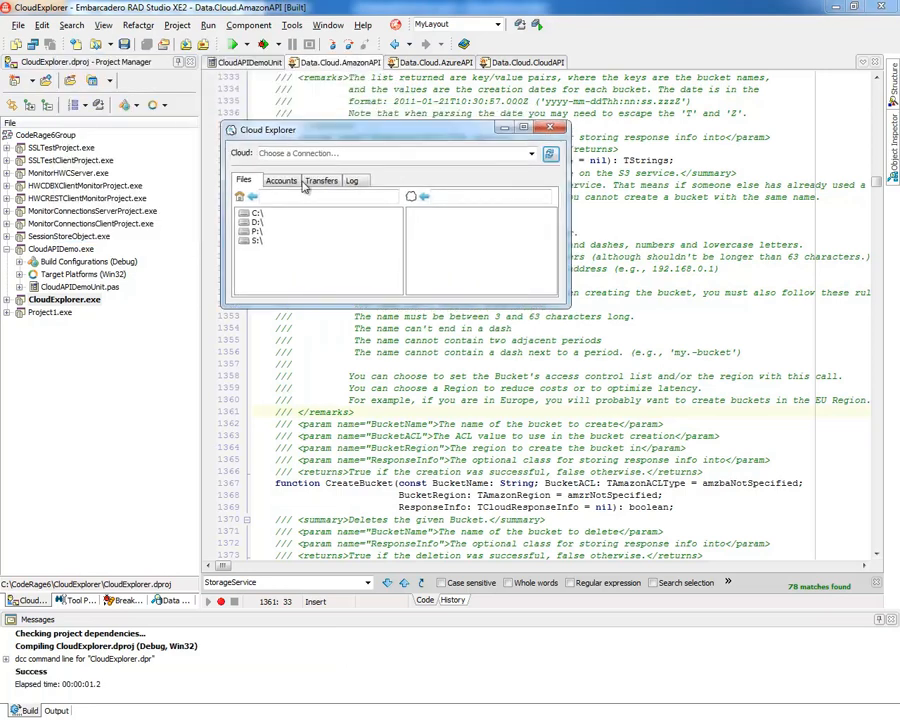
click(280, 180)
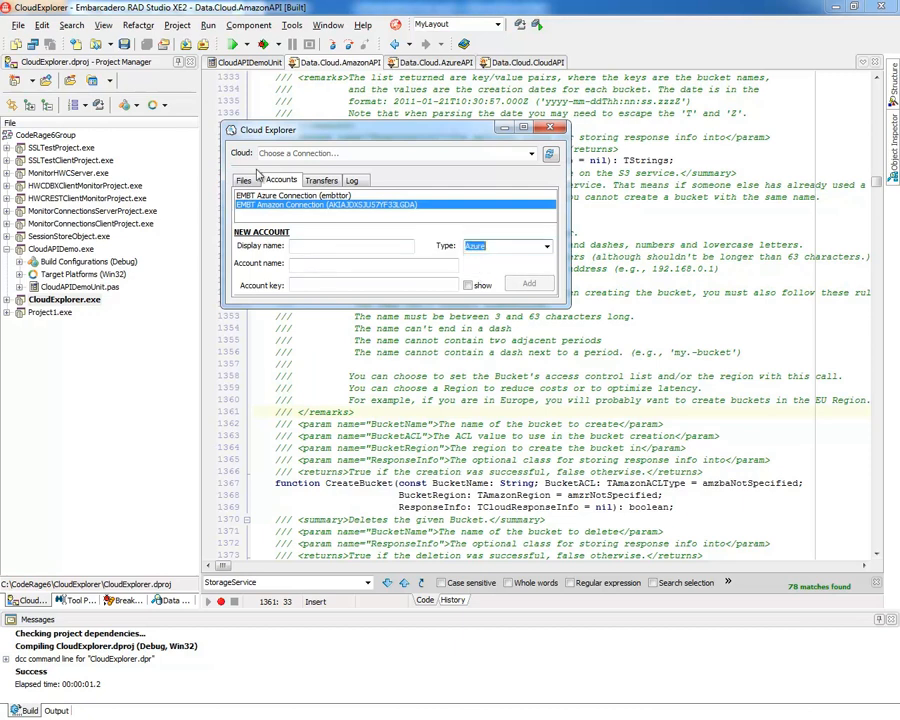
click(320, 180)
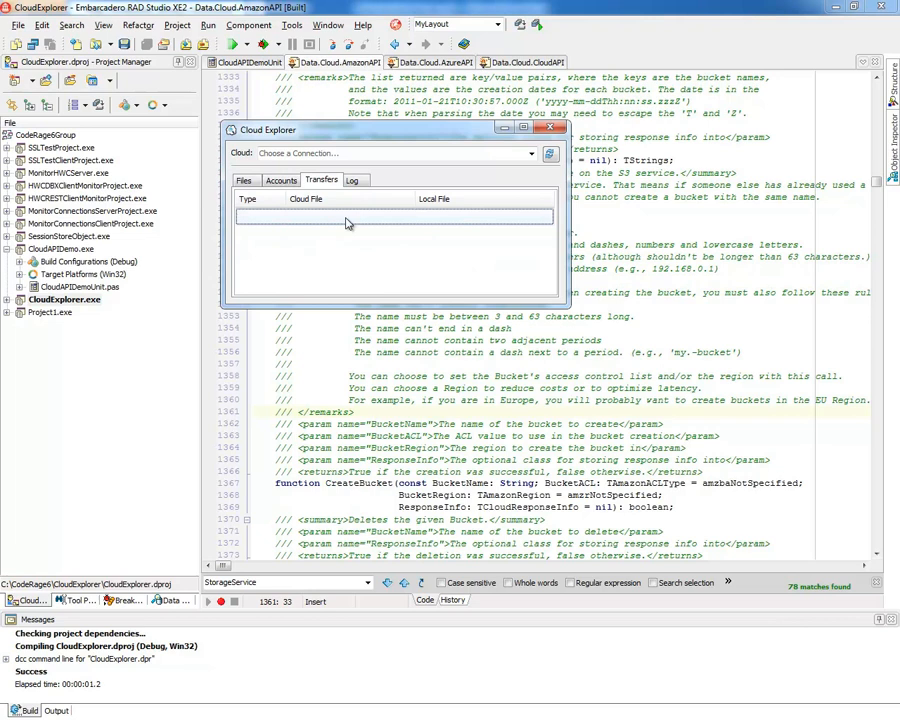
click(352, 180)
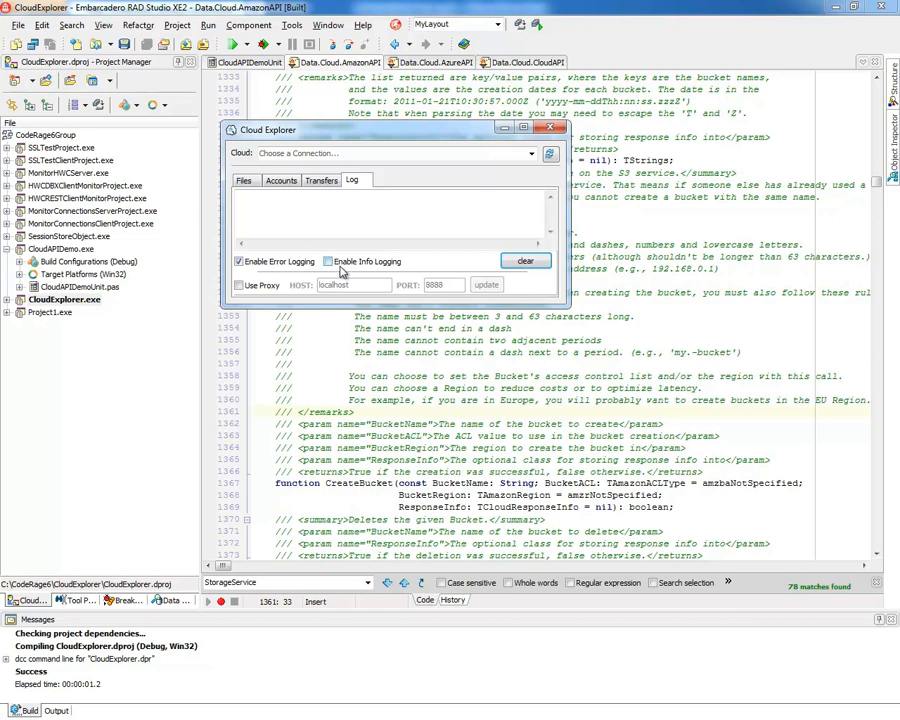
click(244, 180)
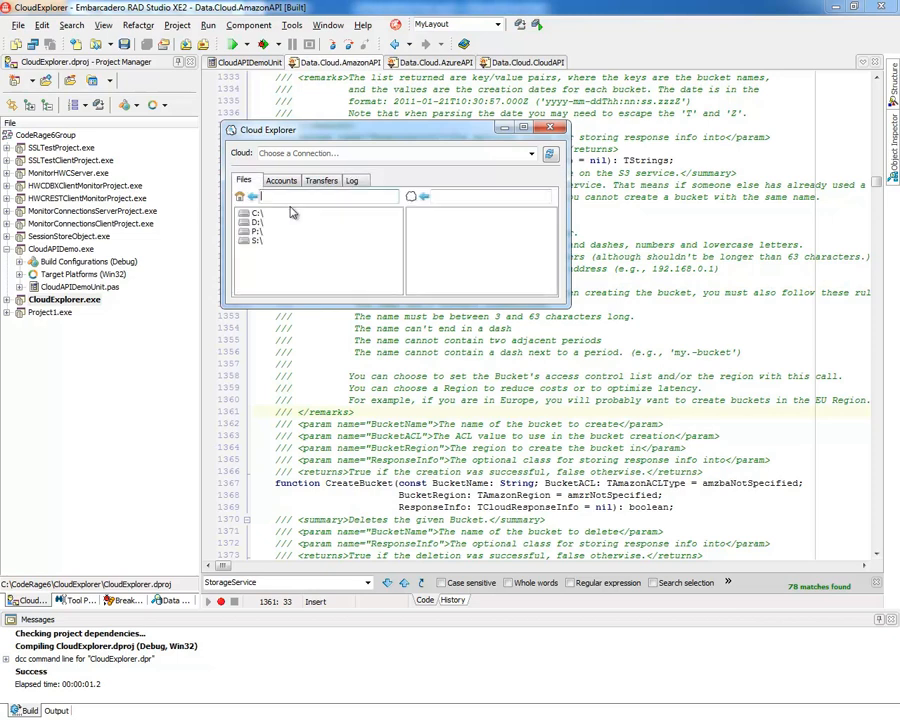
- Connect to the Azure account and create a new container named 'mynewcom'
click(532, 152)
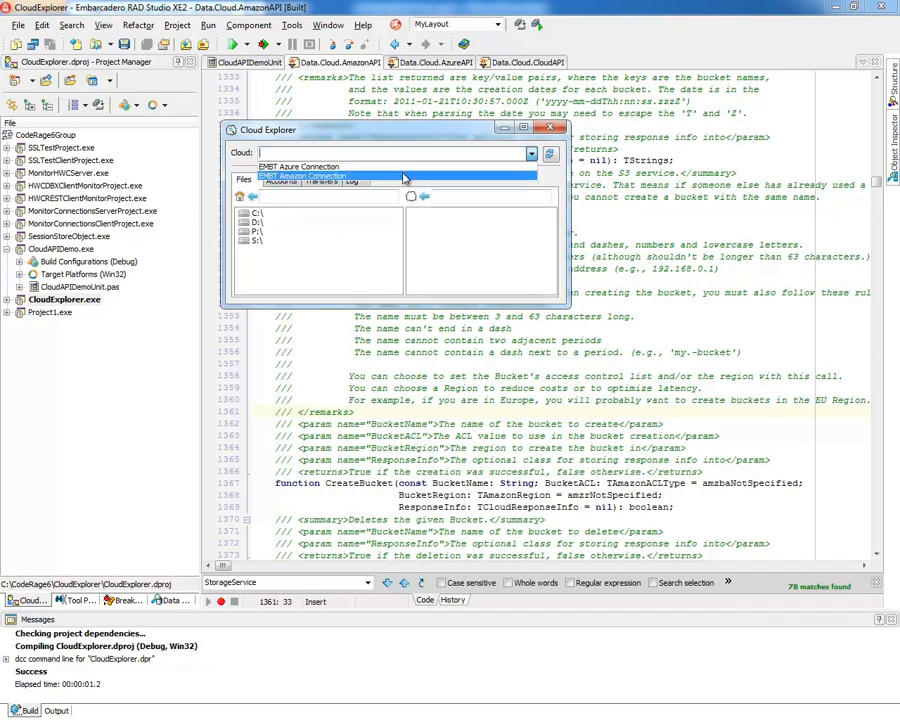
click(300, 166)
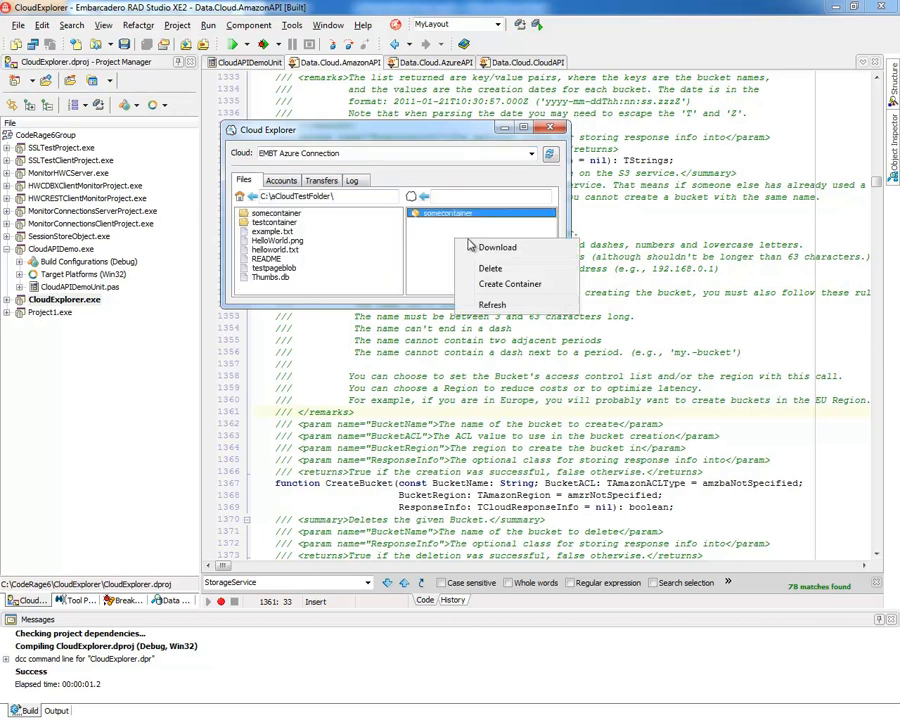
click(518, 284)
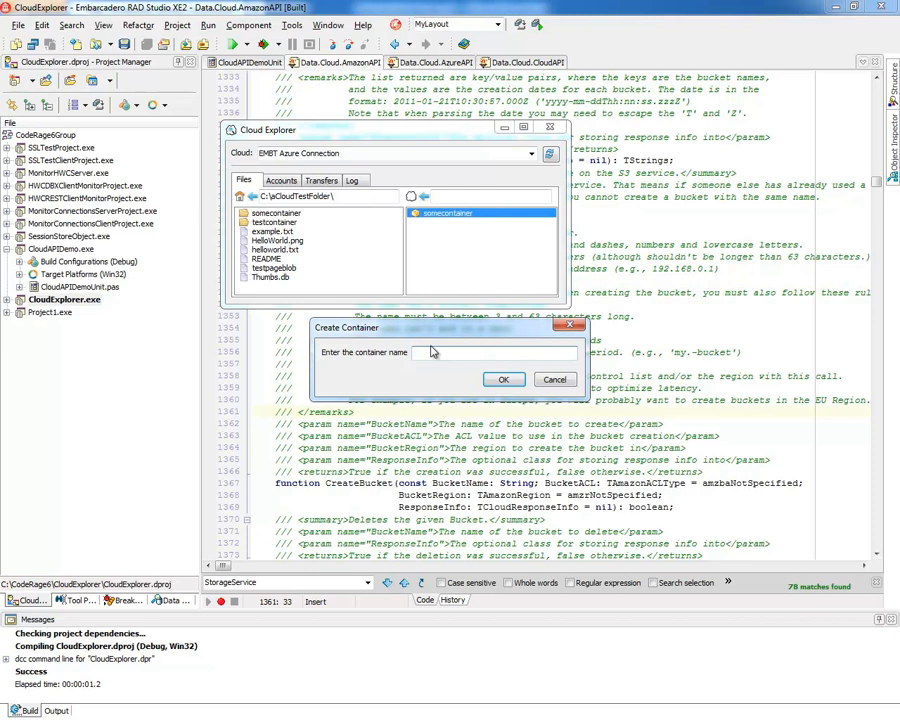
text(mynewcom)
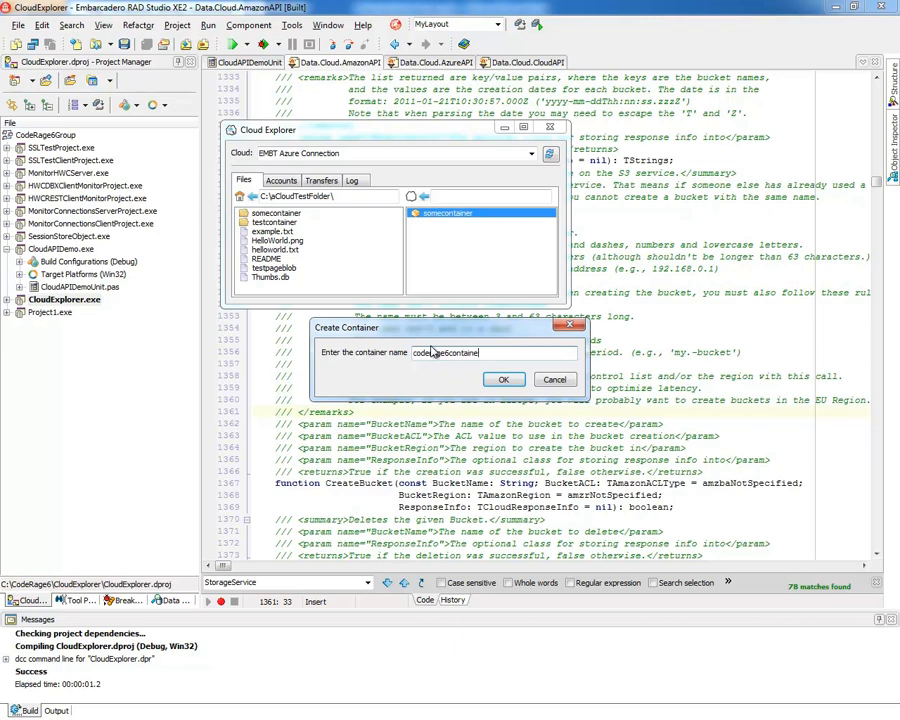
click(504, 380)
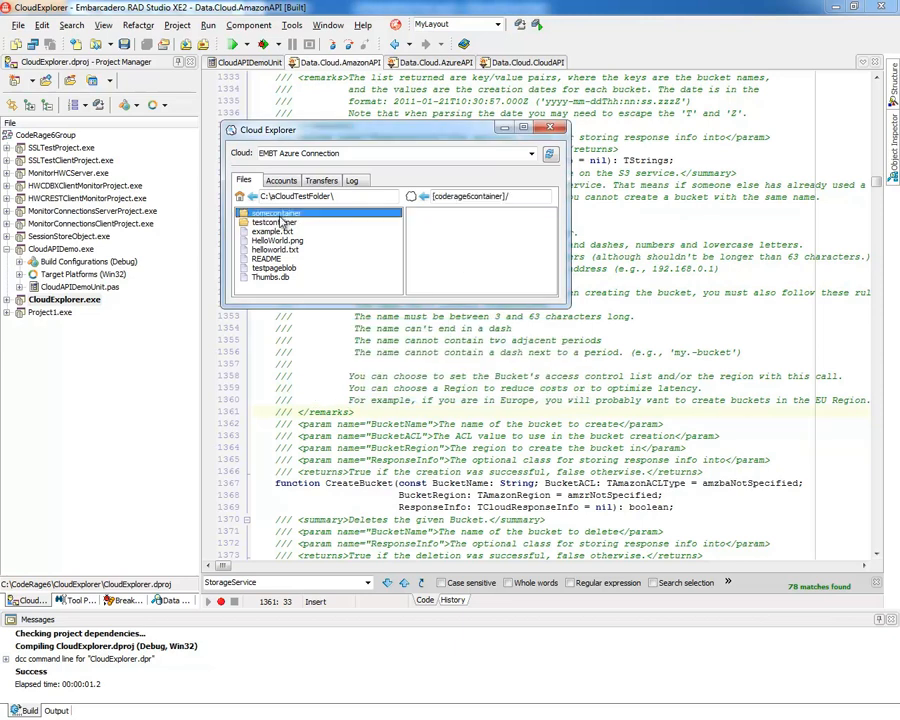
- Upload the local helloworld files into the container, replacing the existing helloworld.txt
click(272, 222)
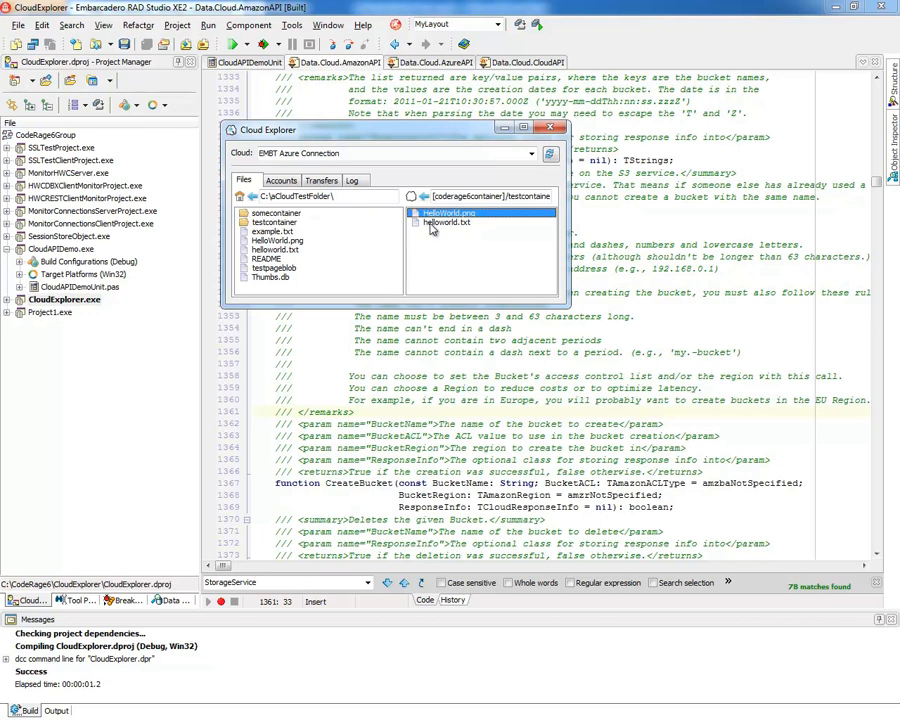
click(460, 230)
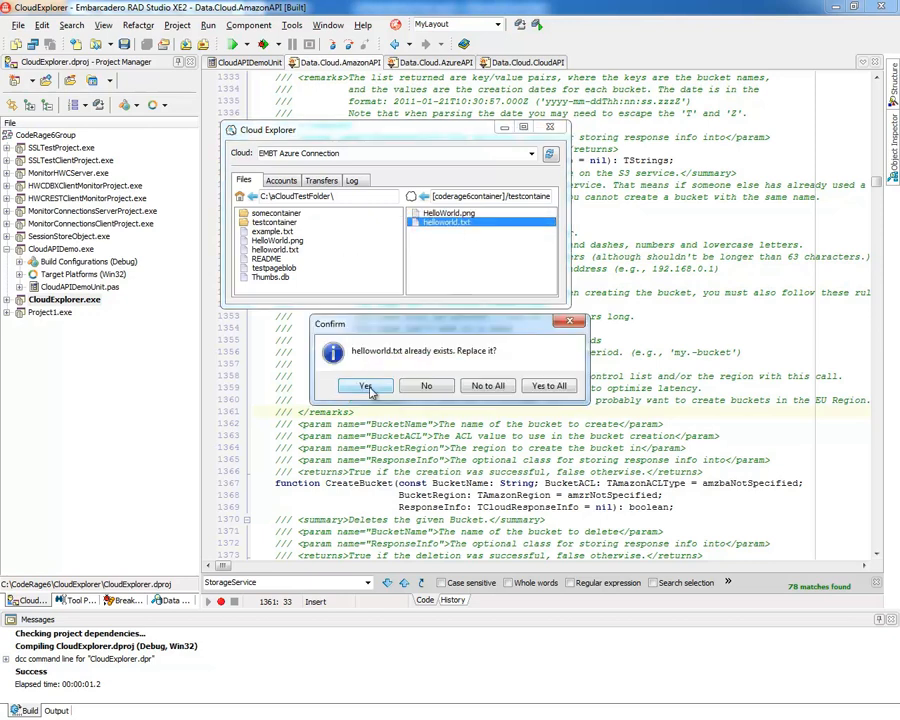
click(364, 386)
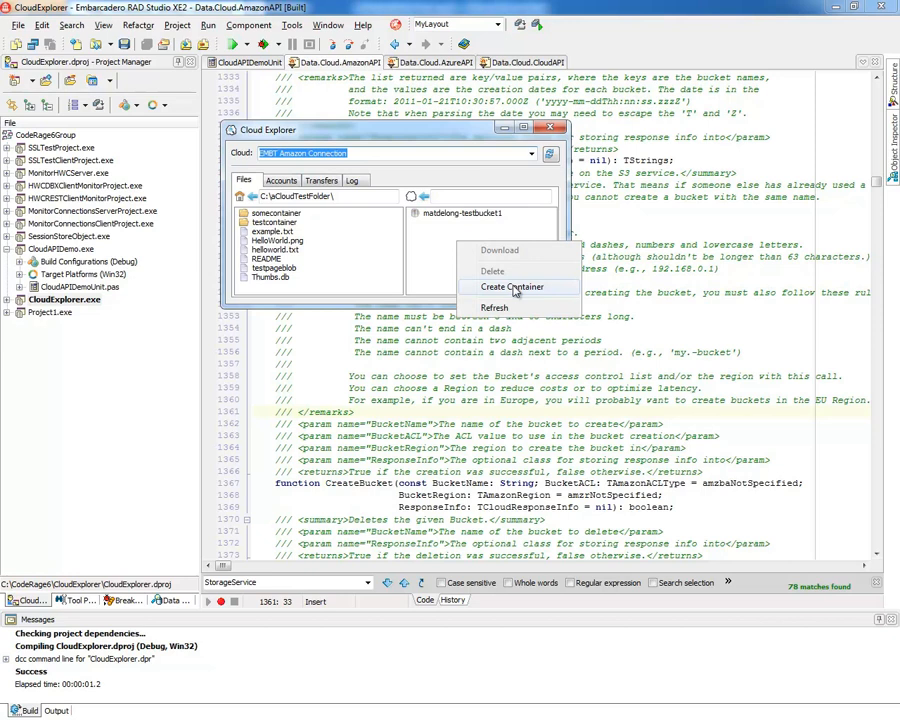
- Create an Amazon bucket named 'coderage' and choose the local testcontainer folder and example.txt to upload
click(516, 288)
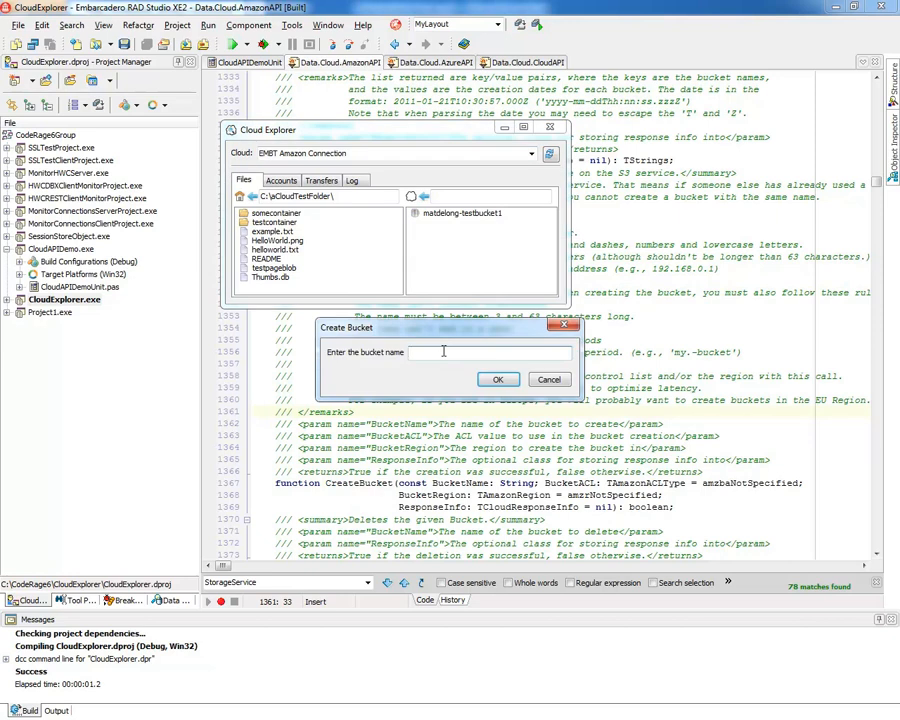
text(coderage6bucket)
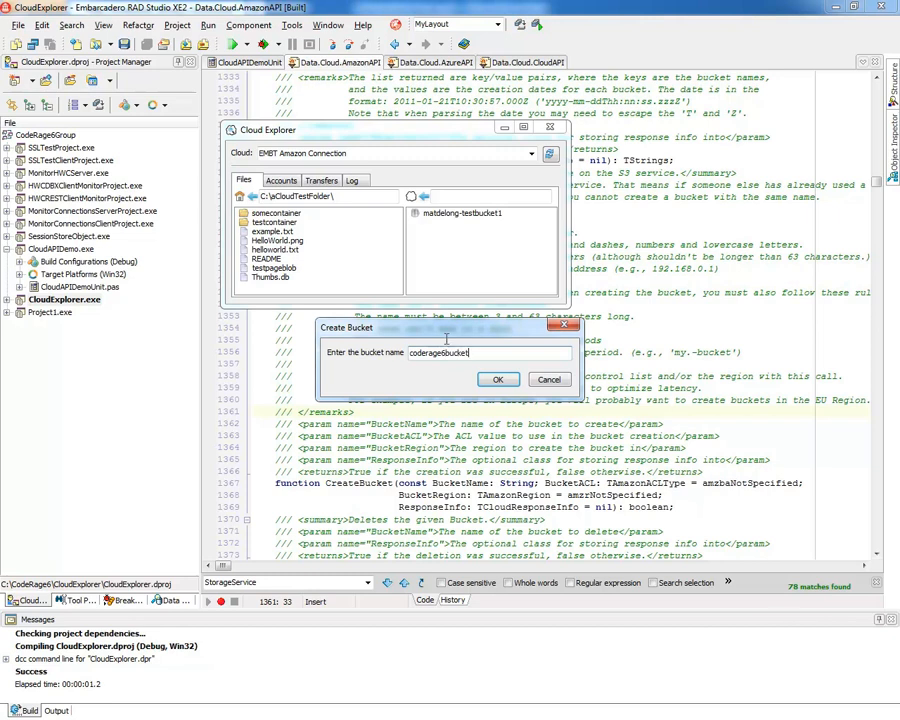
click(498, 380)
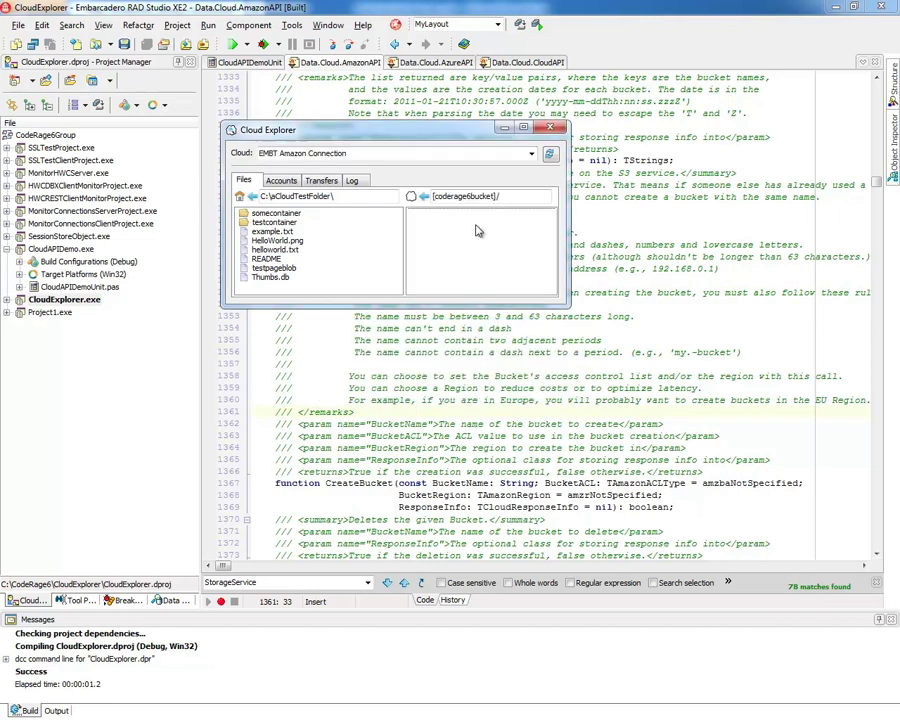
click(276, 220)
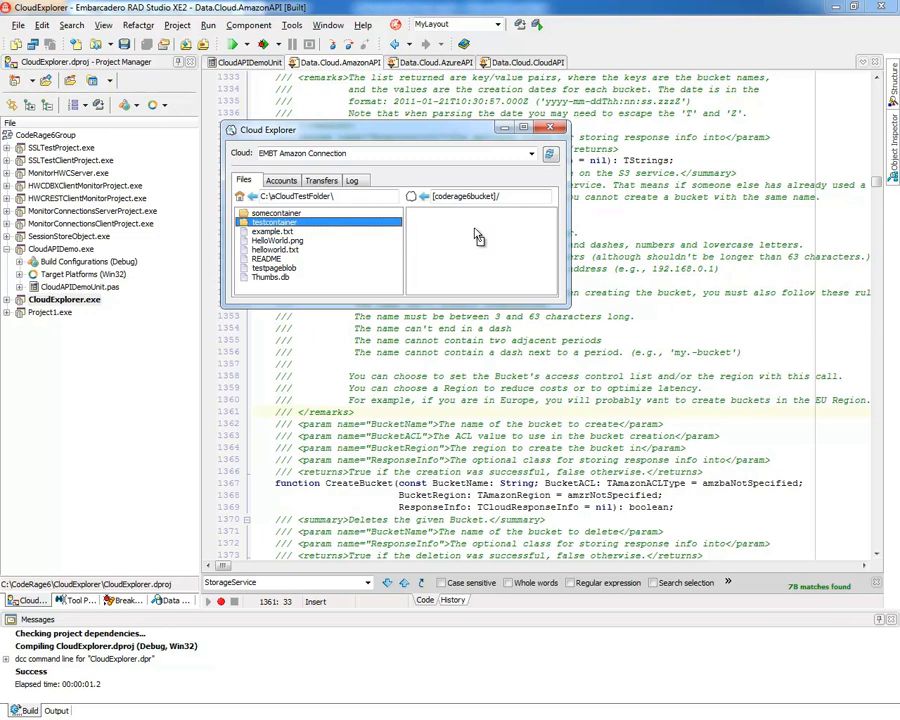
mouse_move(380, 224)
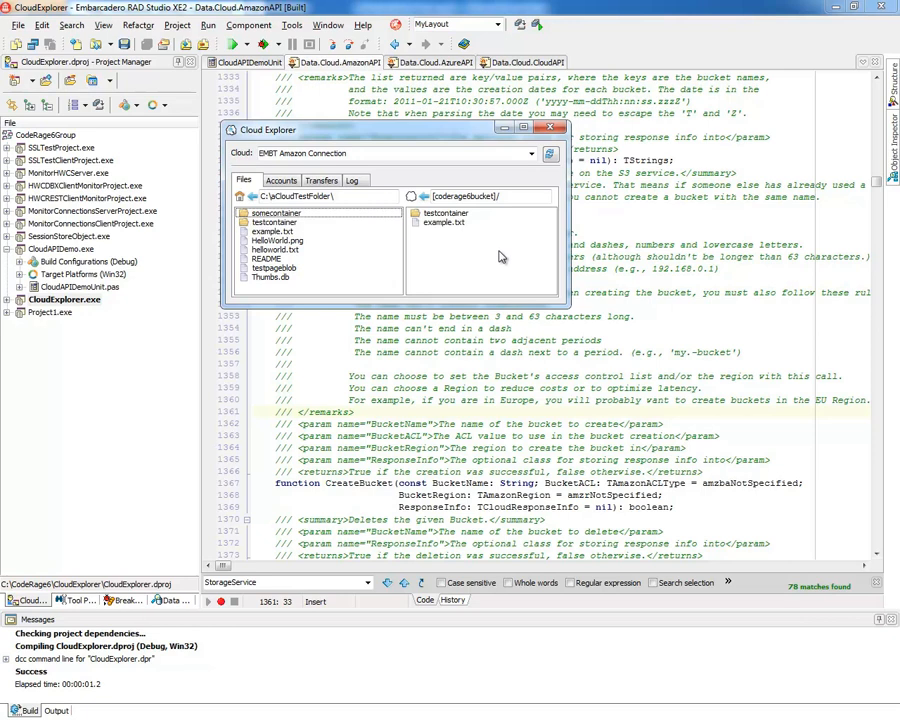
- Delete example.txt from the bucket, look inside testcontainer, and go back up to the bucket list
right_click(444, 222)
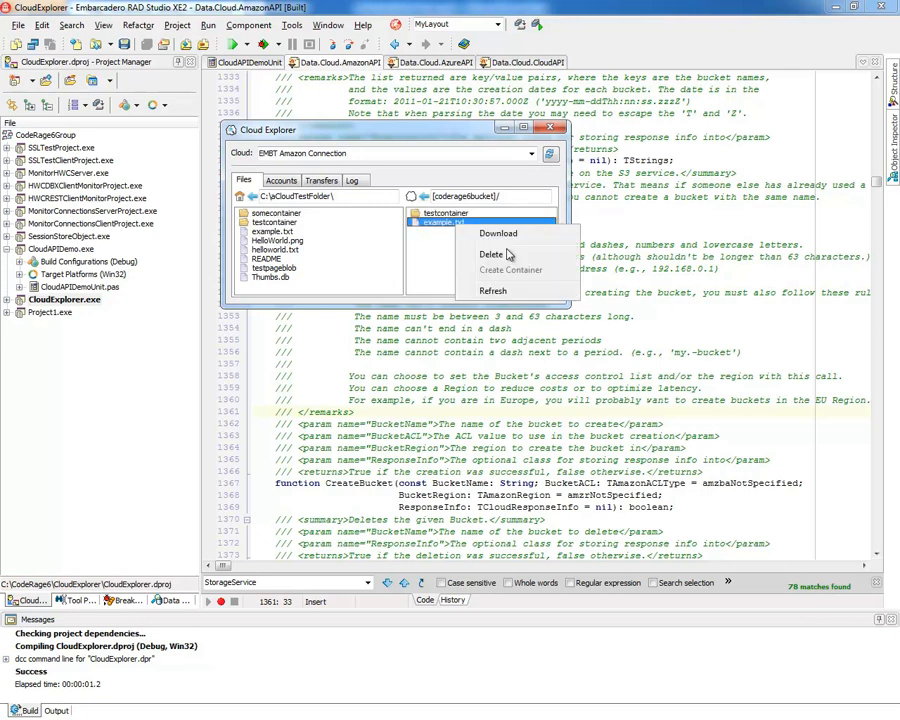
click(492, 254)
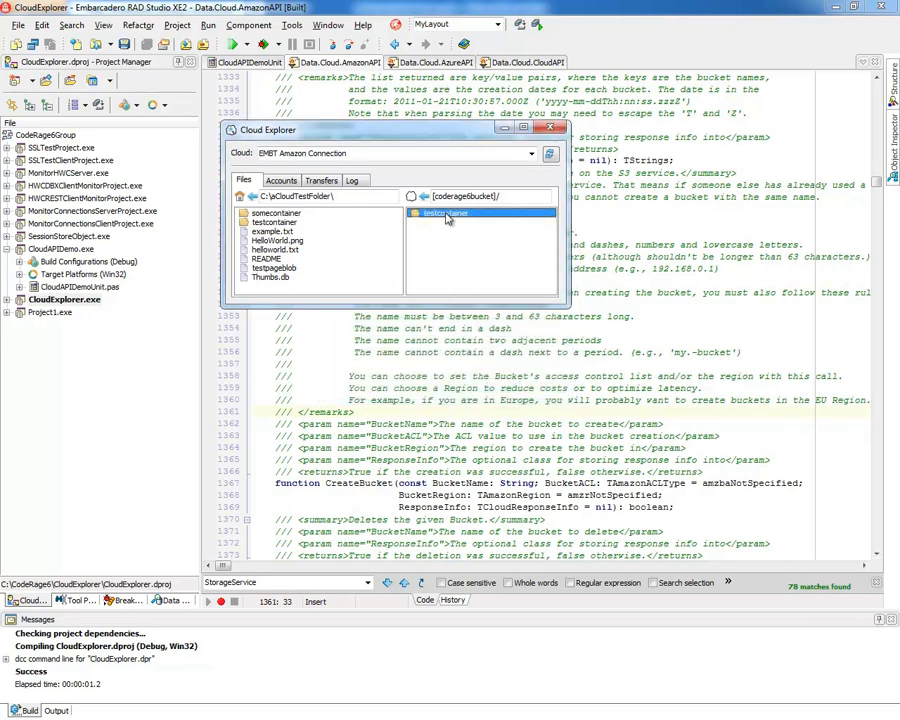
double_click(448, 212)
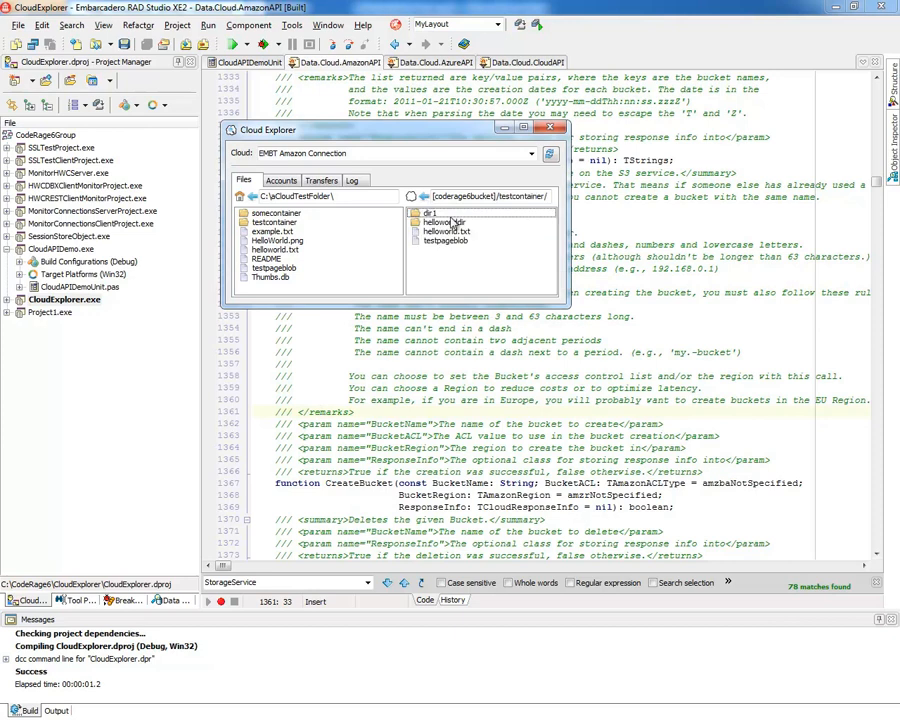
click(456, 220)
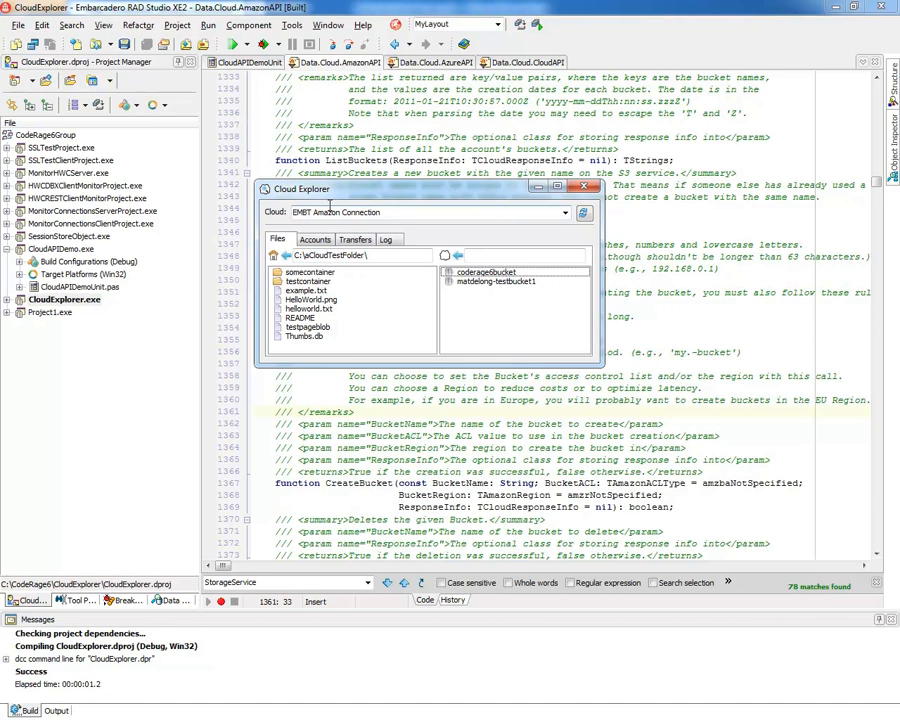
drag(298, 188, 350, 182)
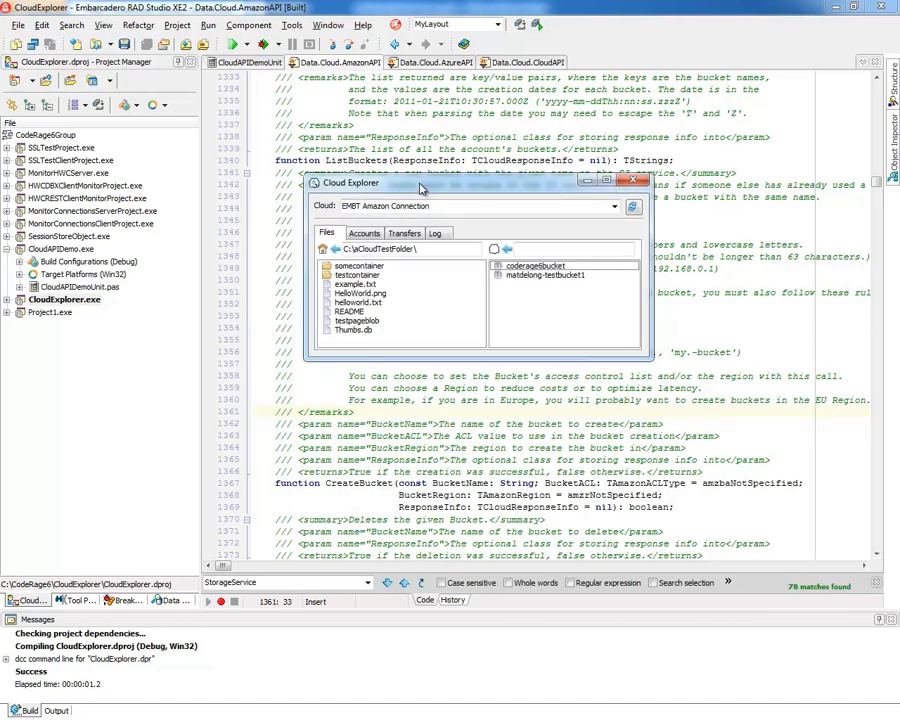
mouse_move(486, 288)
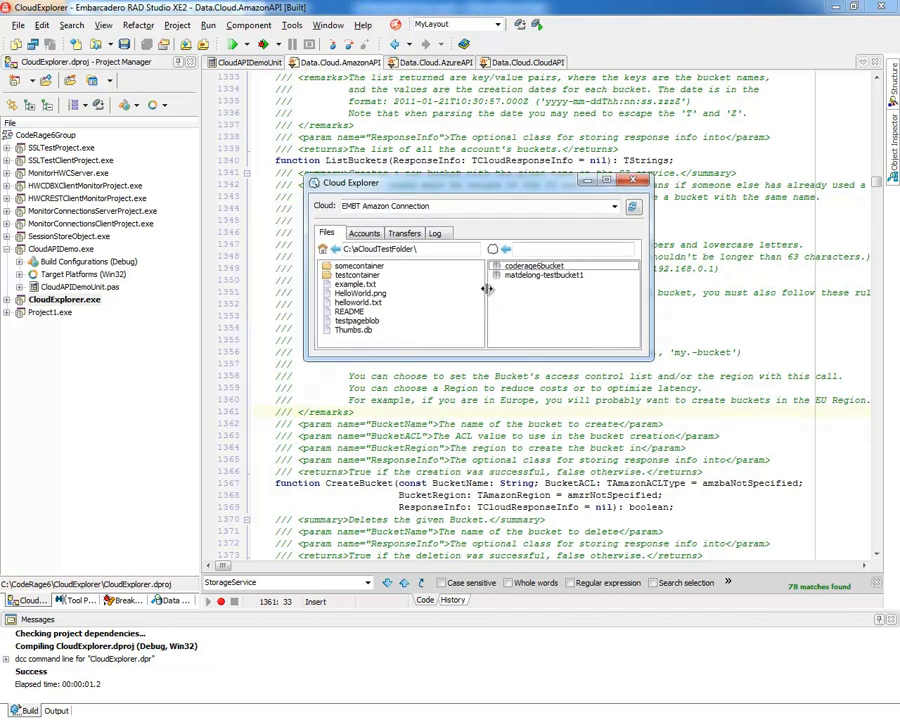